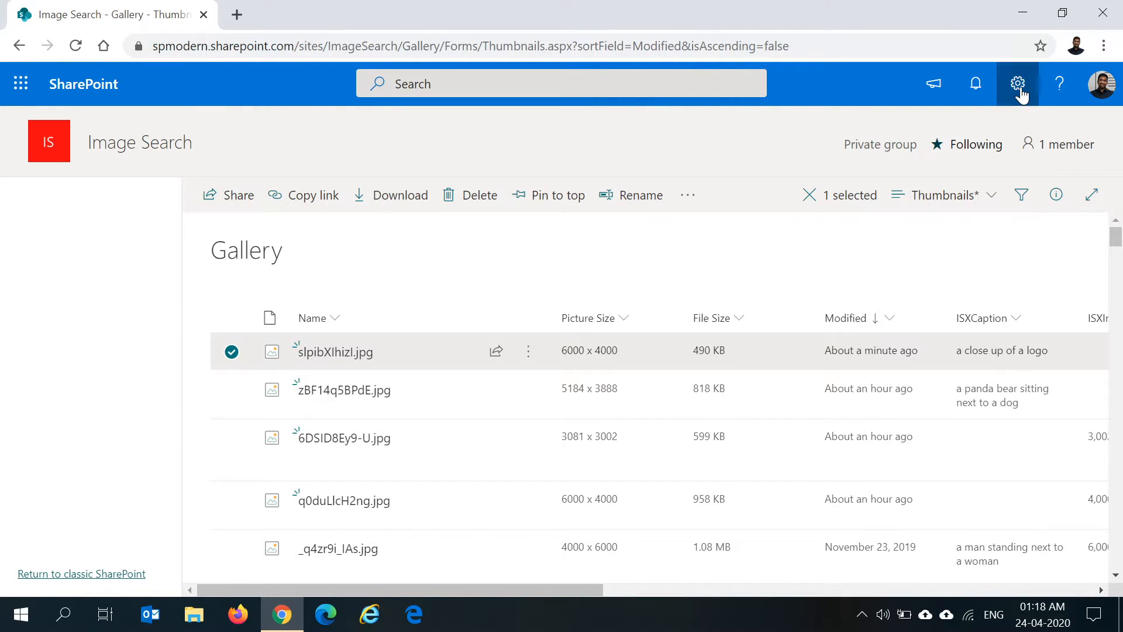
# Reach the Gallery picture library's advanced settings from the site settings panel.
pyautogui.click(1017, 83)
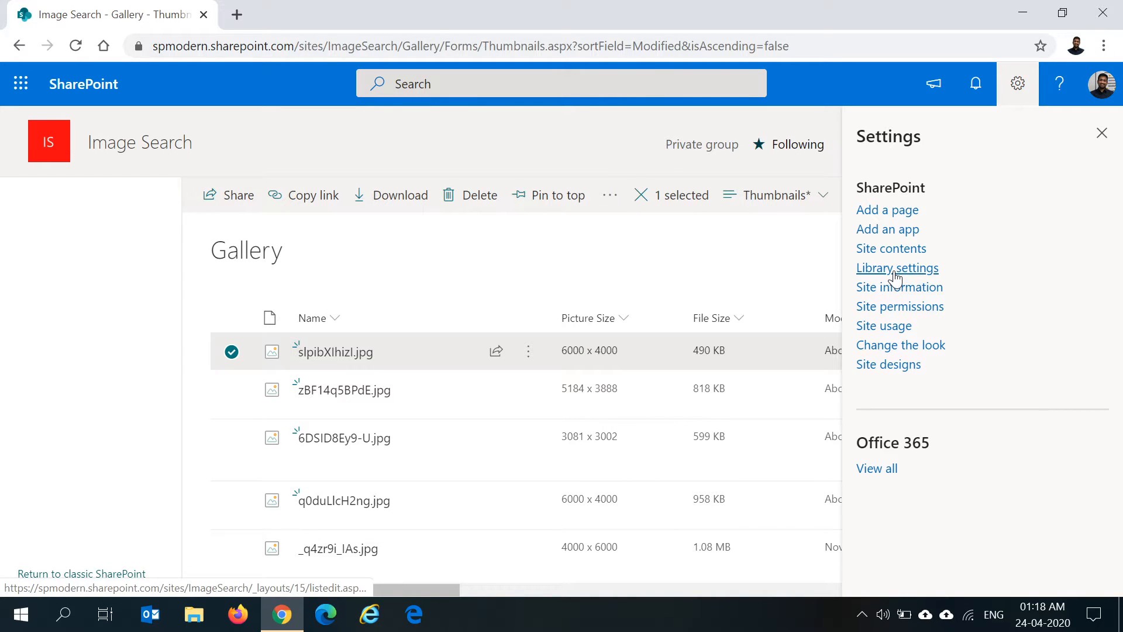
pyautogui.click(898, 267)
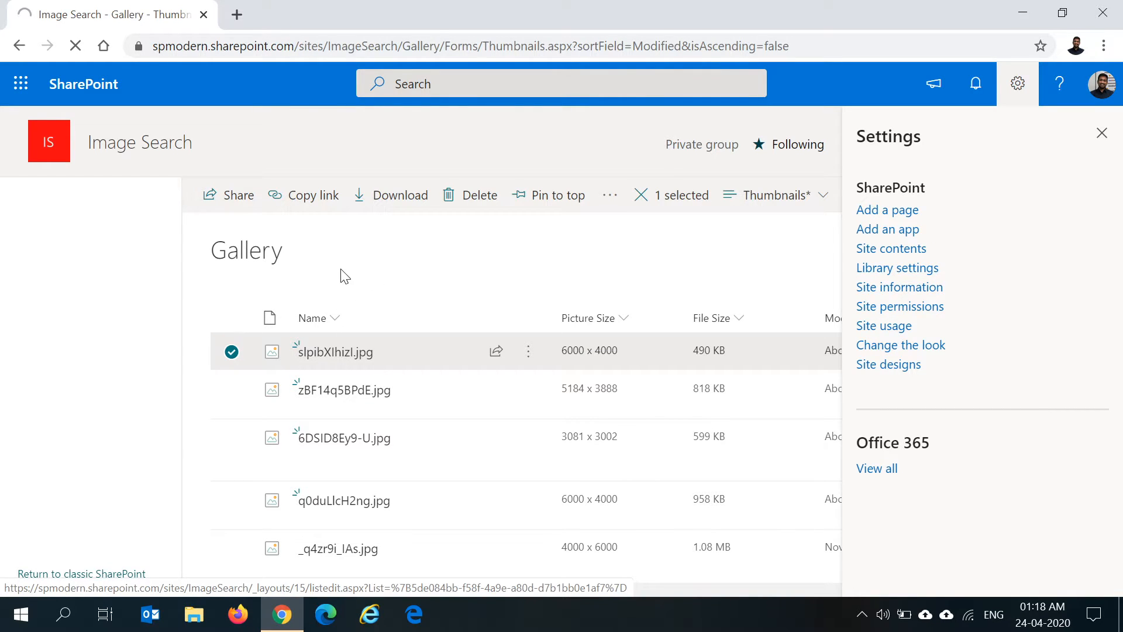
pyautogui.click(898, 267)
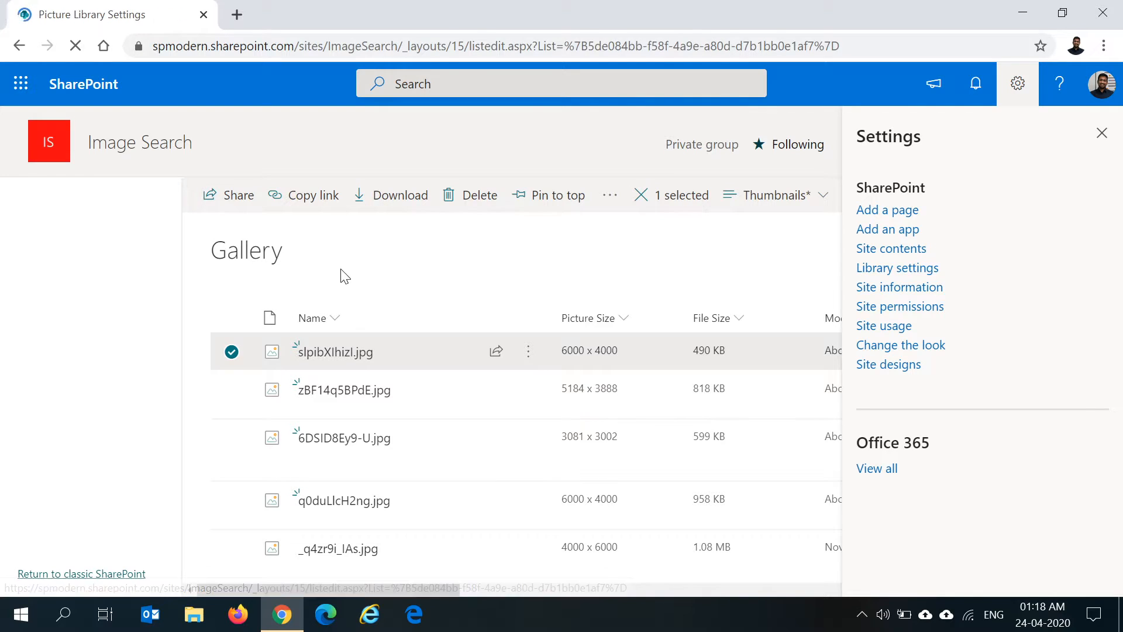
pyautogui.click(898, 266)
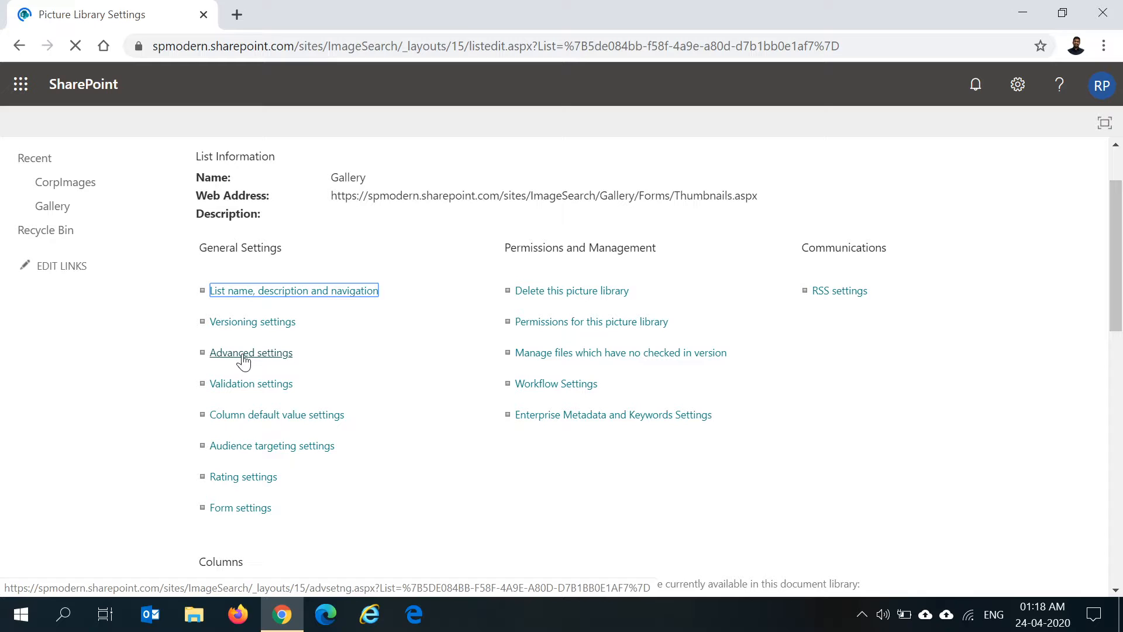
pyautogui.click(250, 352)
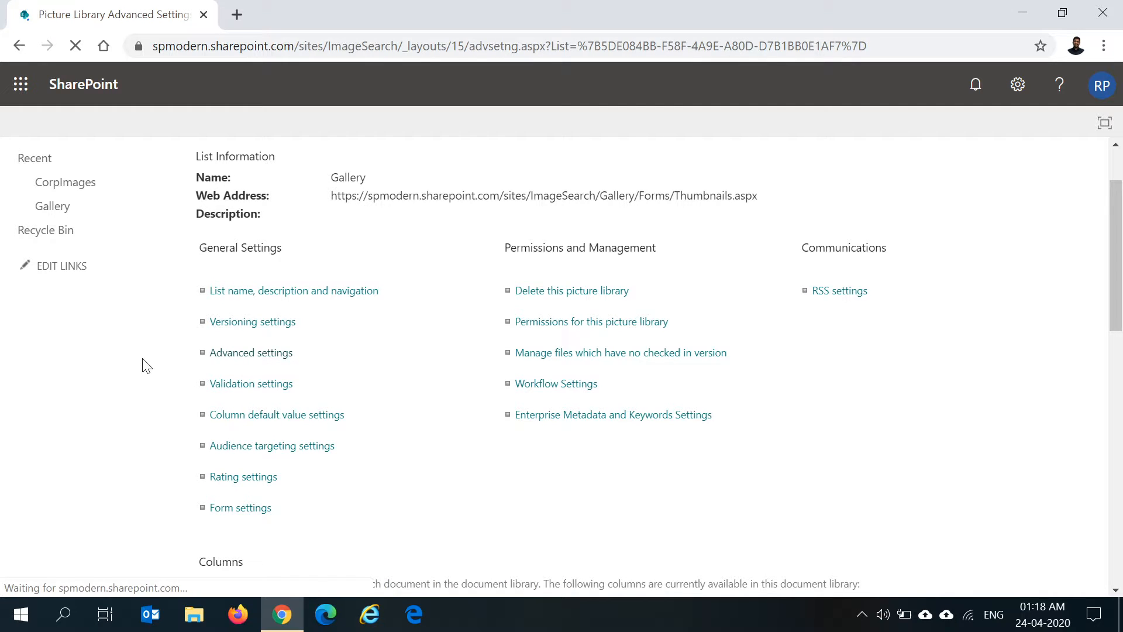
pyautogui.click(250, 352)
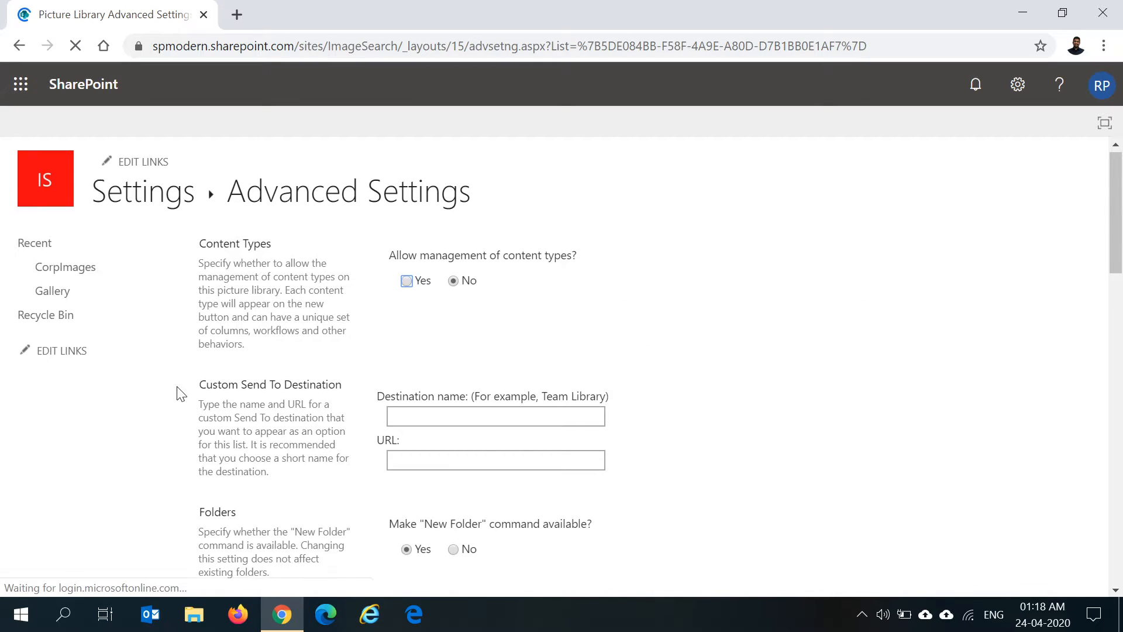
# Request and confirm reindexing of the Gallery picture library.
pyautogui.scroll(-3)
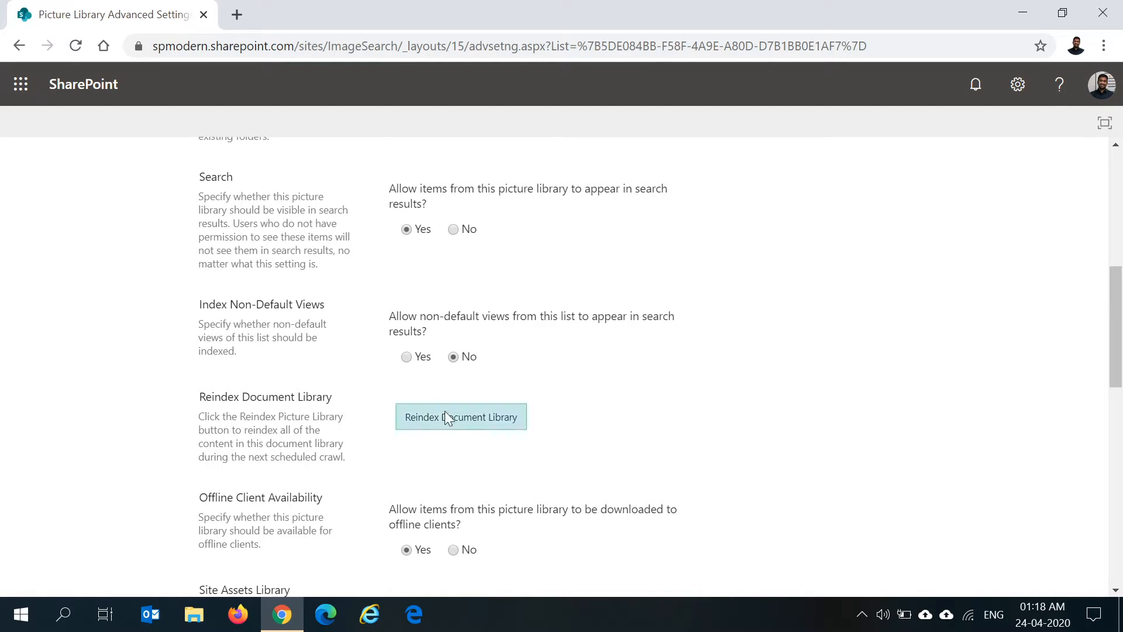
pyautogui.click(461, 417)
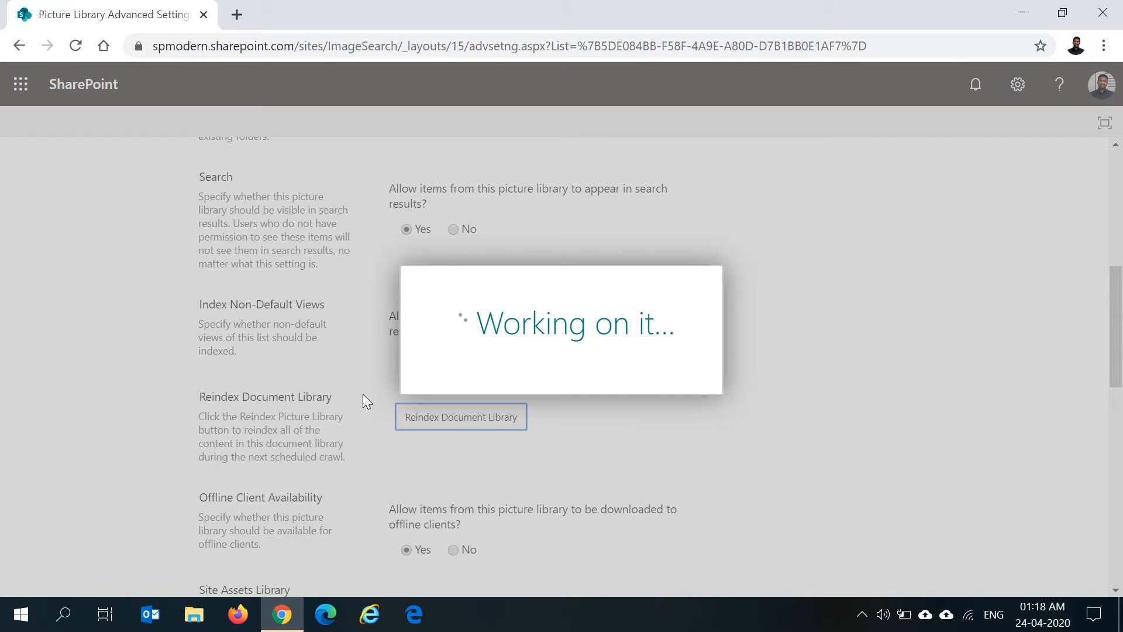
pyautogui.click(461, 416)
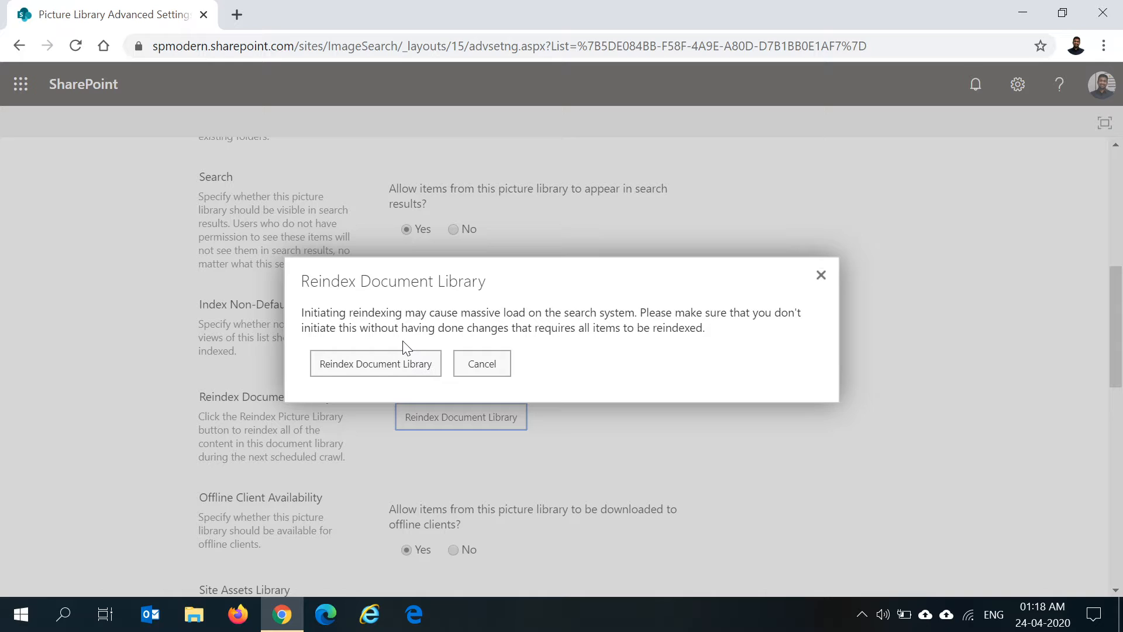
pyautogui.click(480, 363)
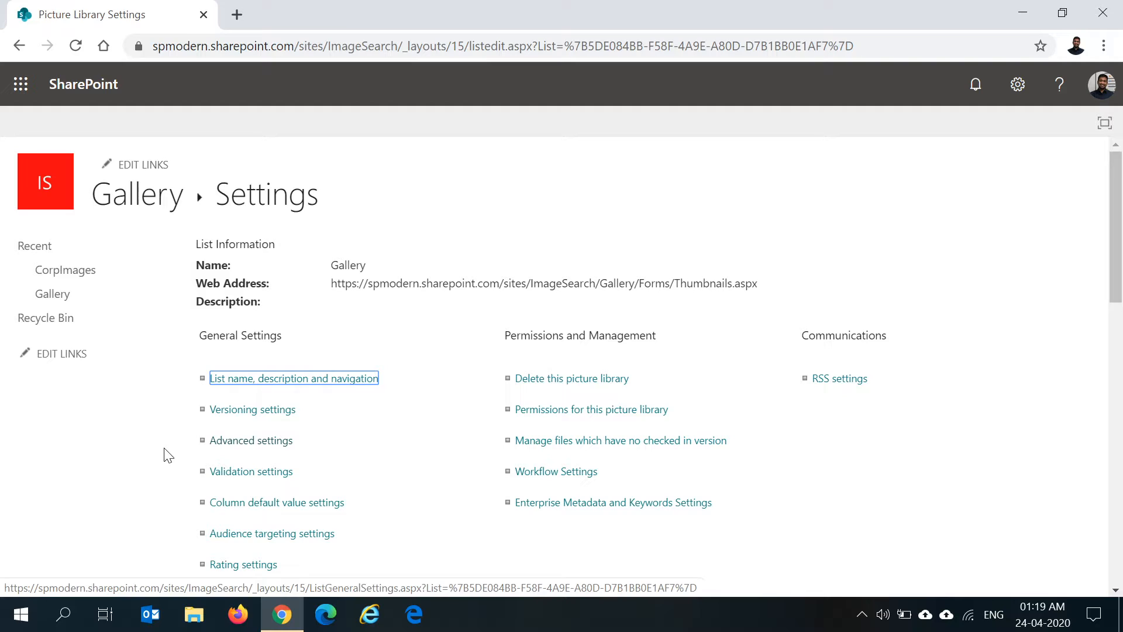
pyautogui.moveTo(151, 448)
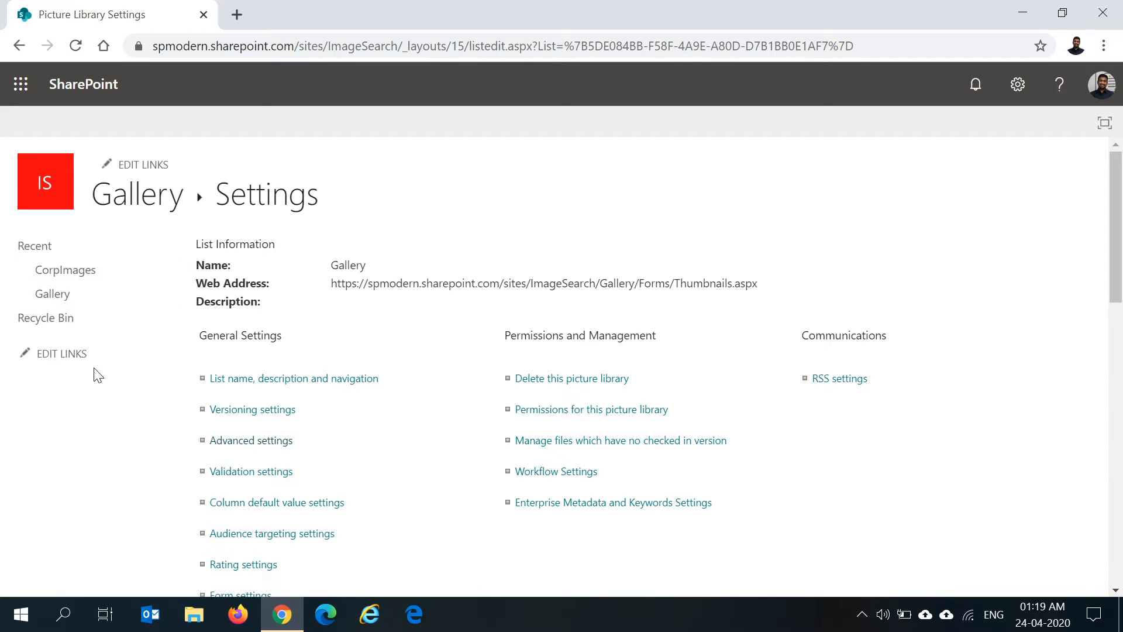
pyautogui.moveTo(1017, 85)
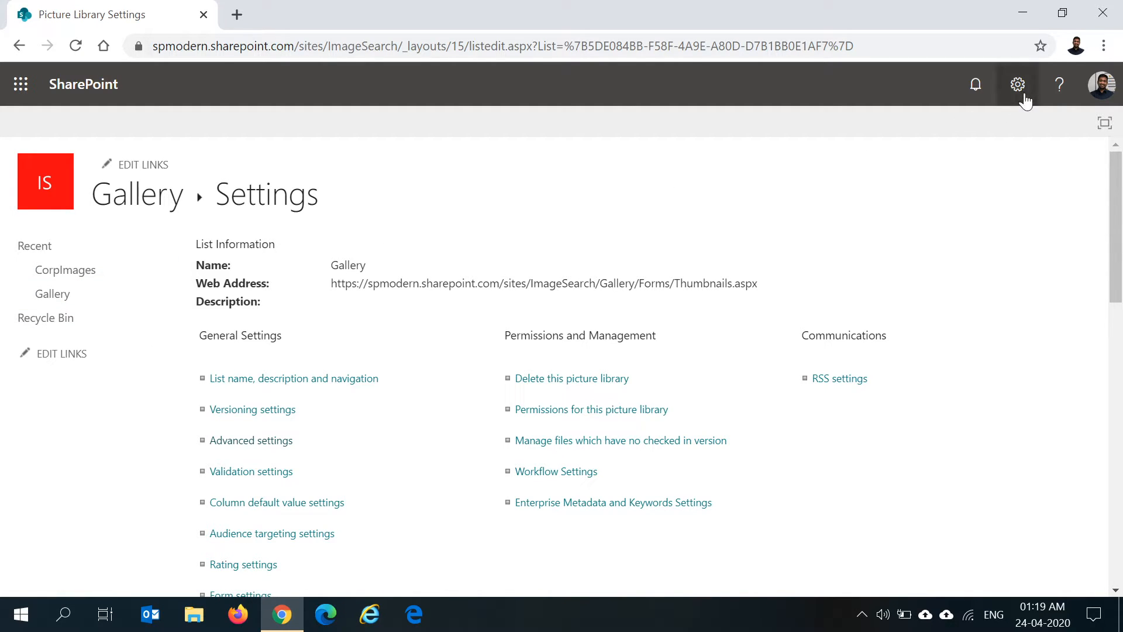
# Reach the site collection search schema and switch to its crawled properties list.
pyautogui.click(1016, 84)
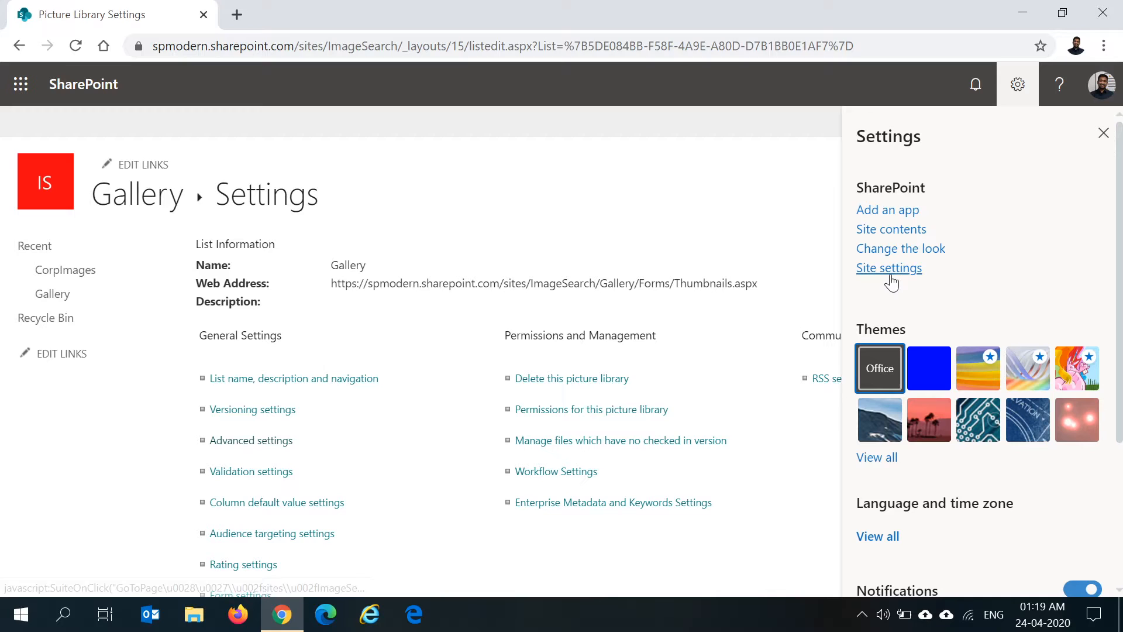
pyautogui.click(888, 268)
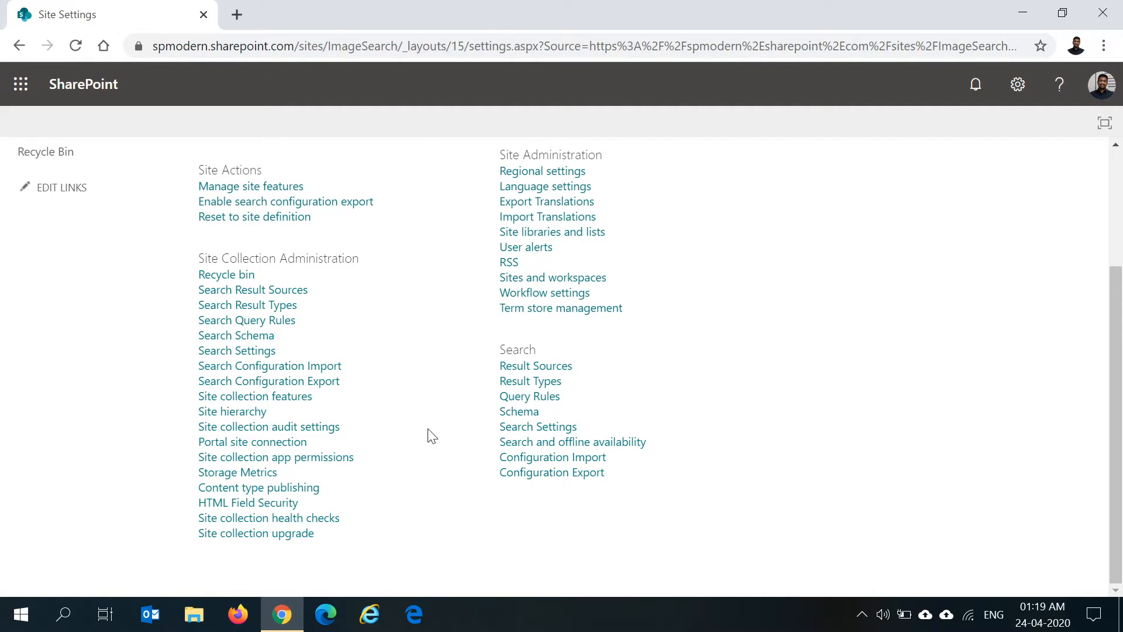
pyautogui.moveTo(226, 274)
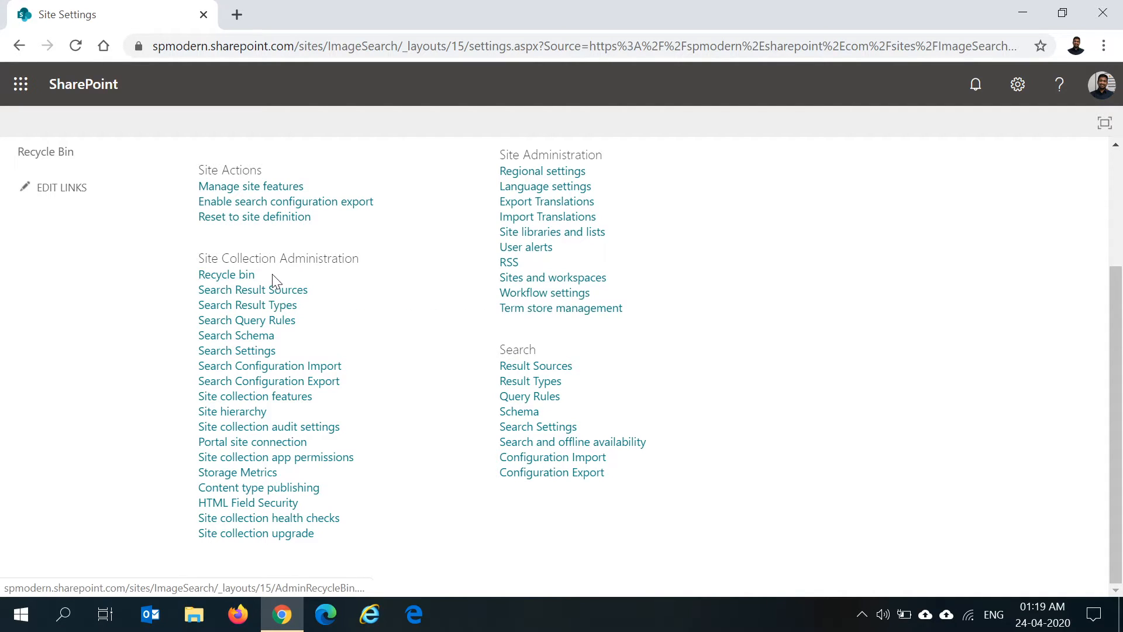
pyautogui.moveTo(235, 336)
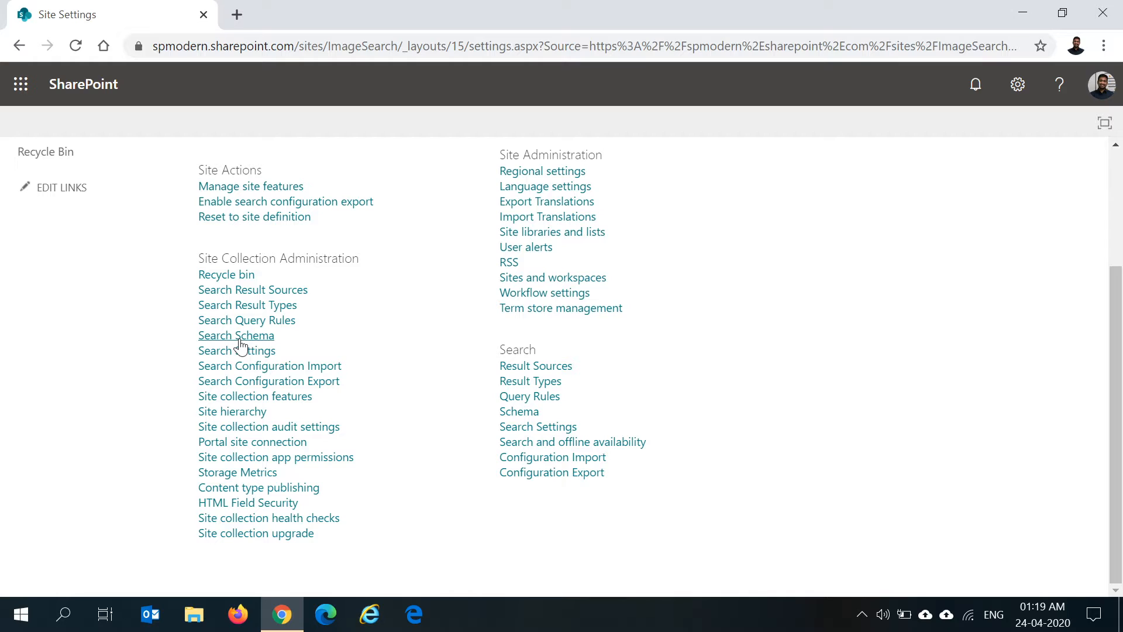
pyautogui.click(236, 336)
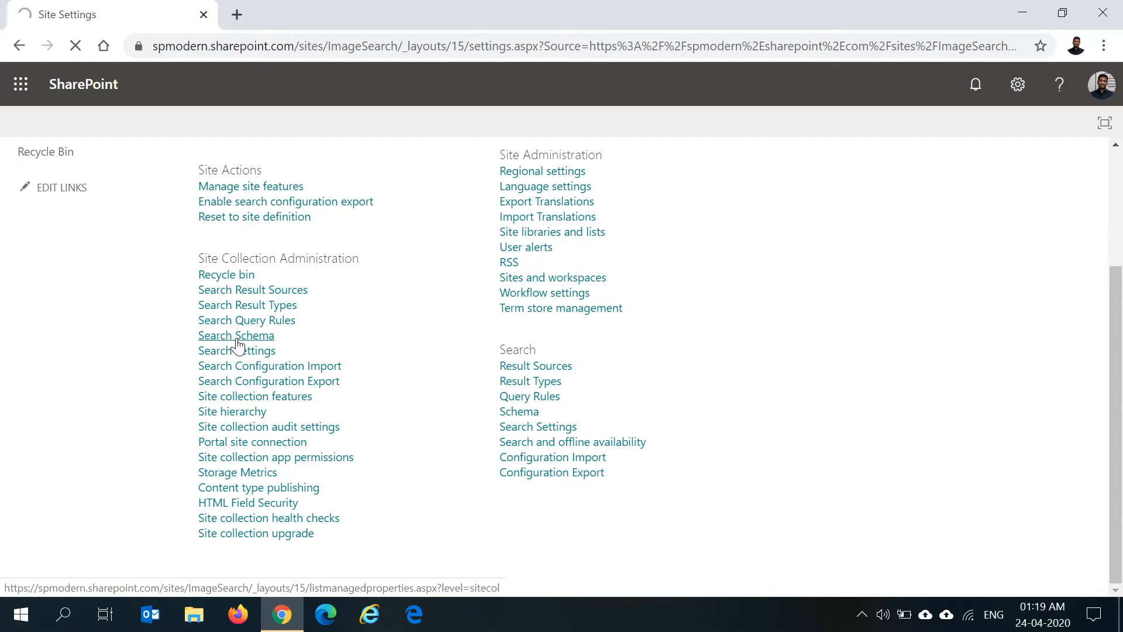
pyautogui.click(235, 336)
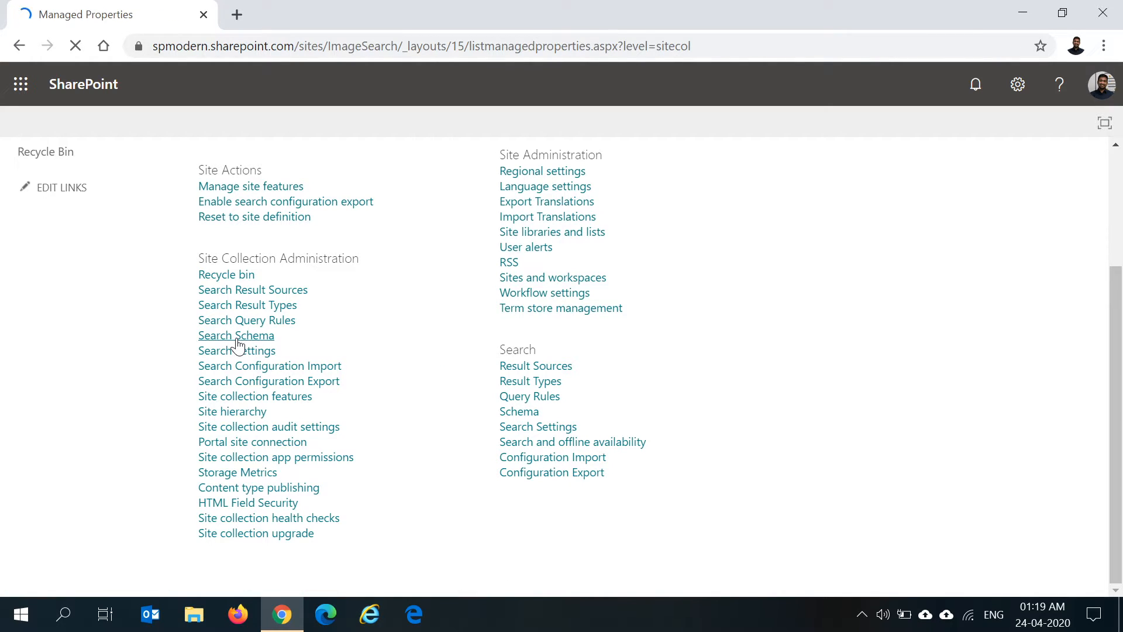
pyautogui.click(235, 336)
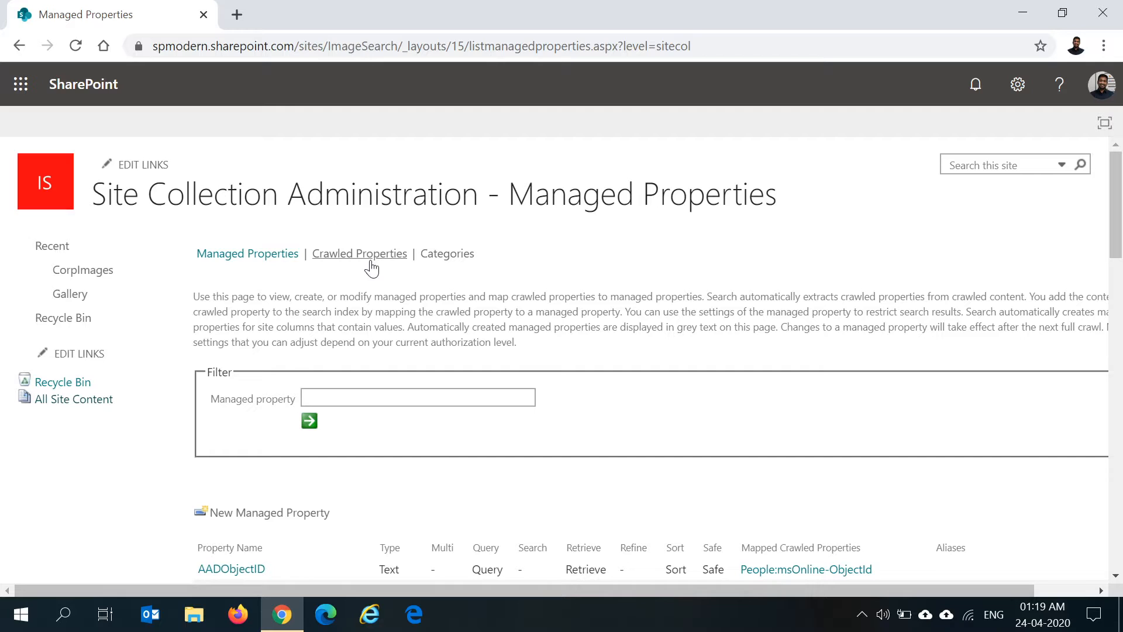
pyautogui.click(359, 253)
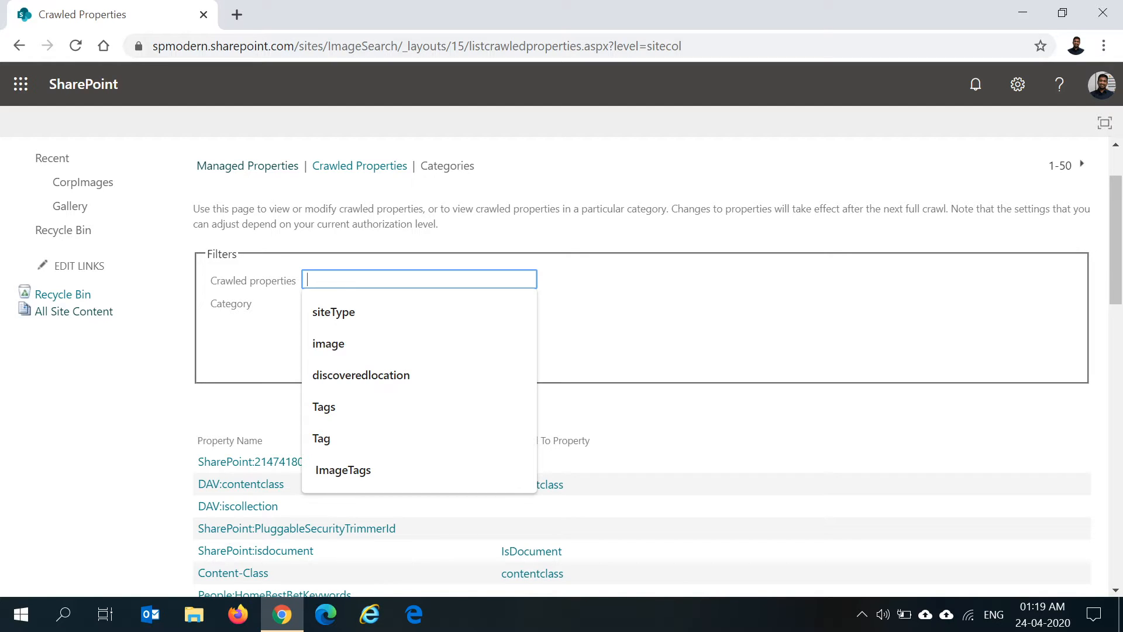
# Filter the crawled properties to names containing ISX and review the caption, color, size and tag entries.
pyautogui.write('ISX')
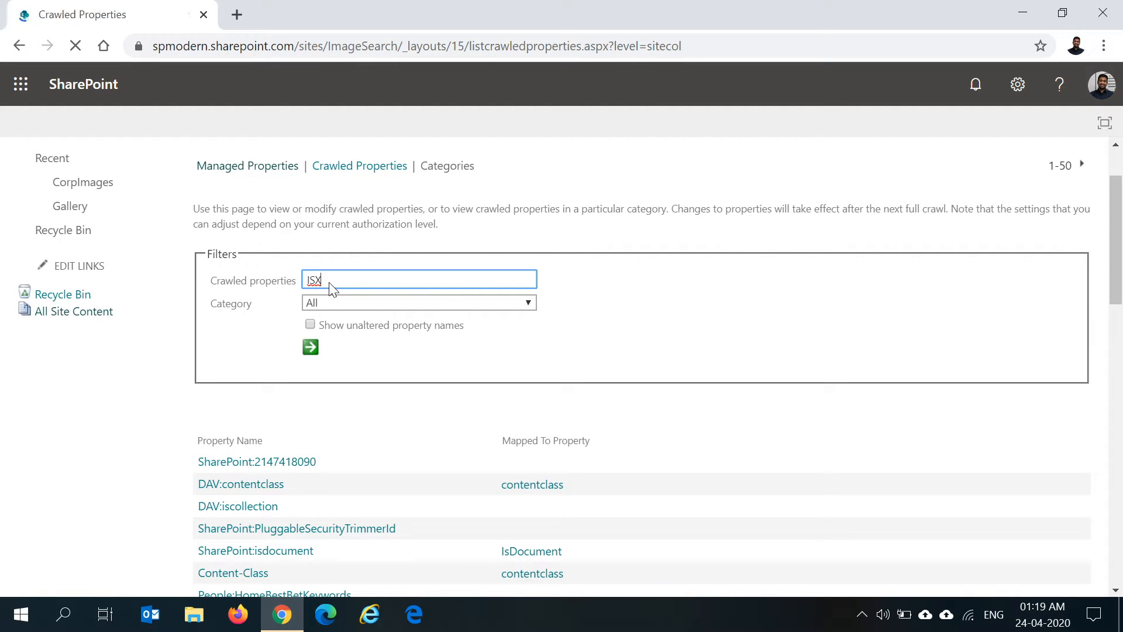
pyautogui.click(310, 346)
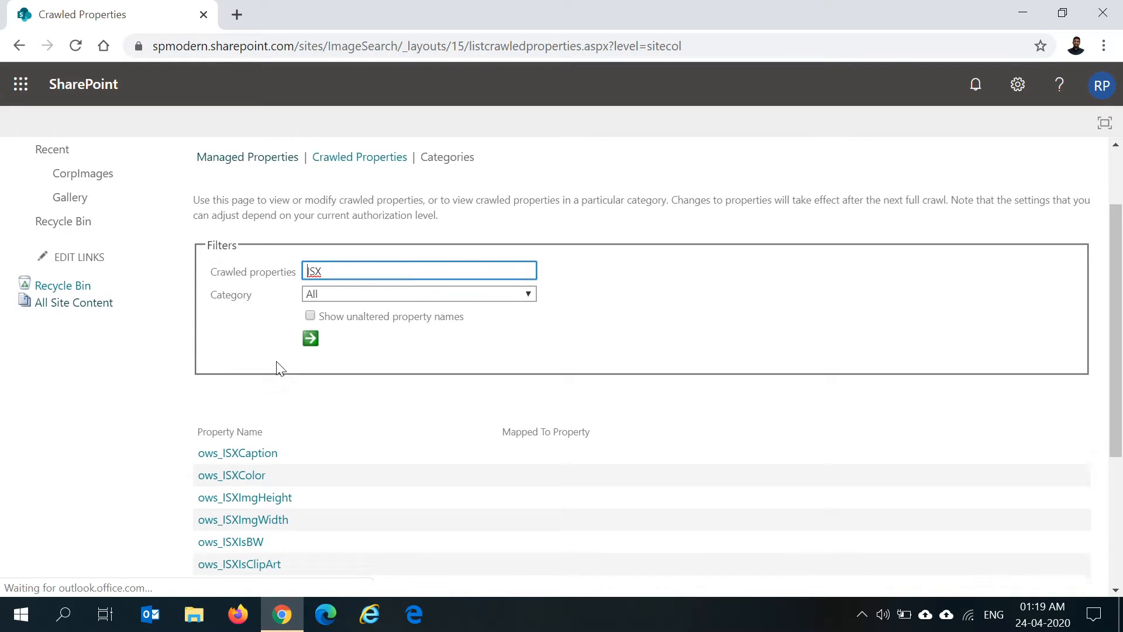
pyautogui.scroll(-3)
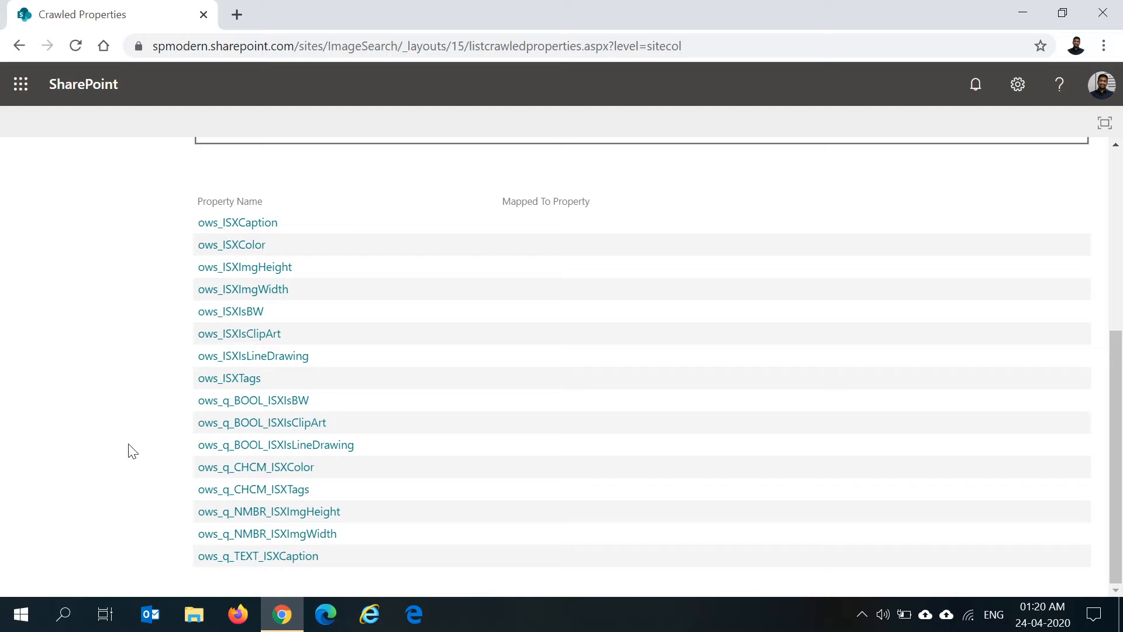
pyautogui.click(238, 223)
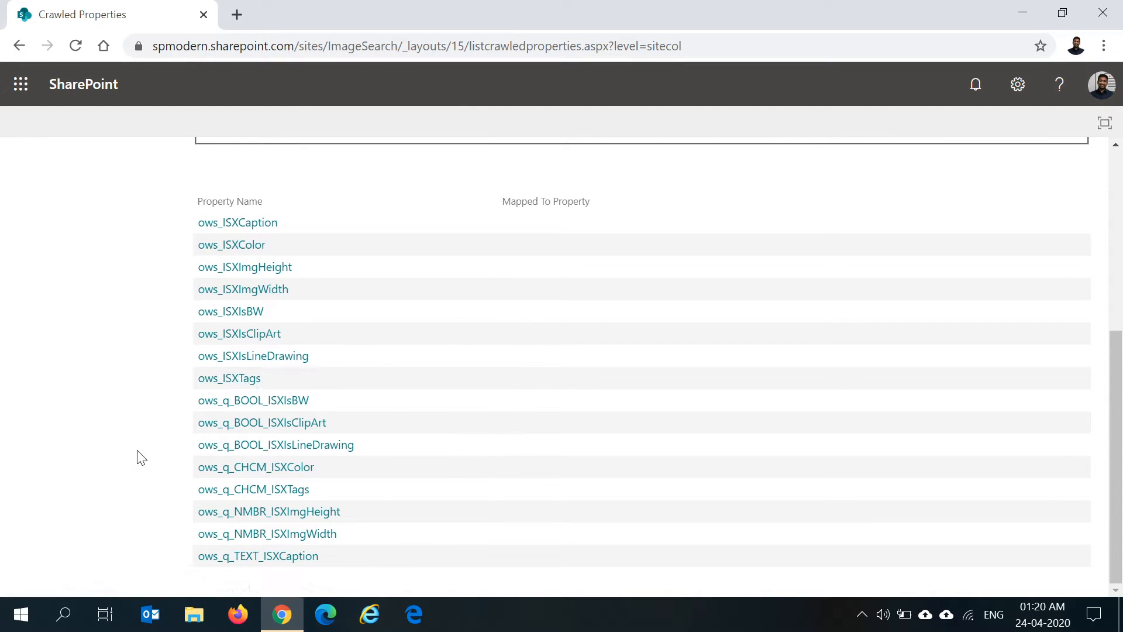
pyautogui.click(261, 422)
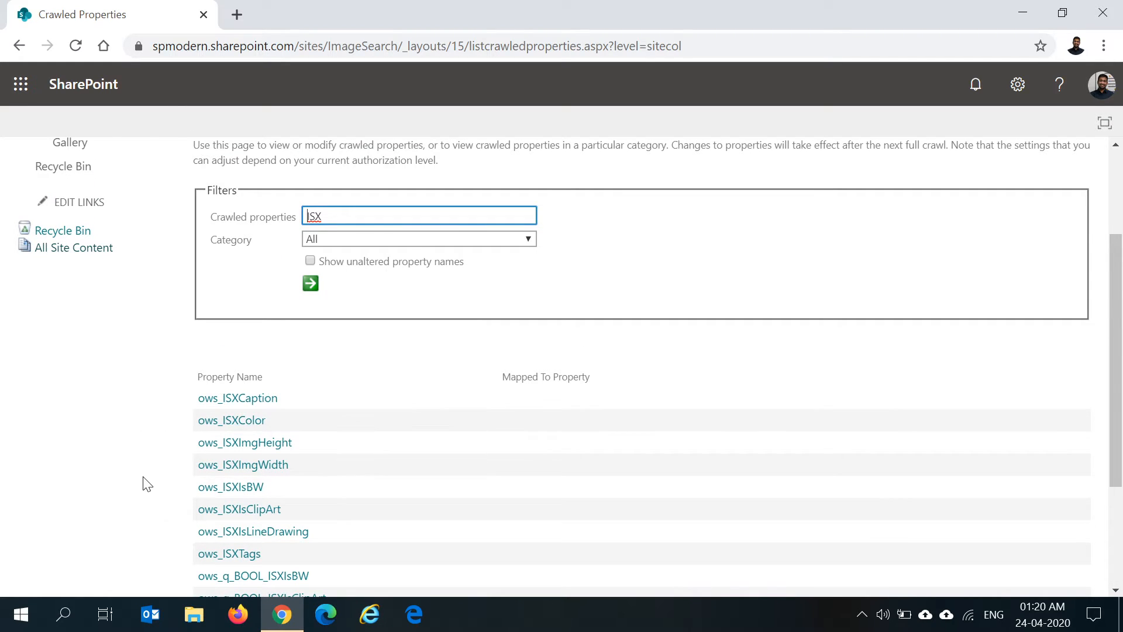
pyautogui.click(247, 252)
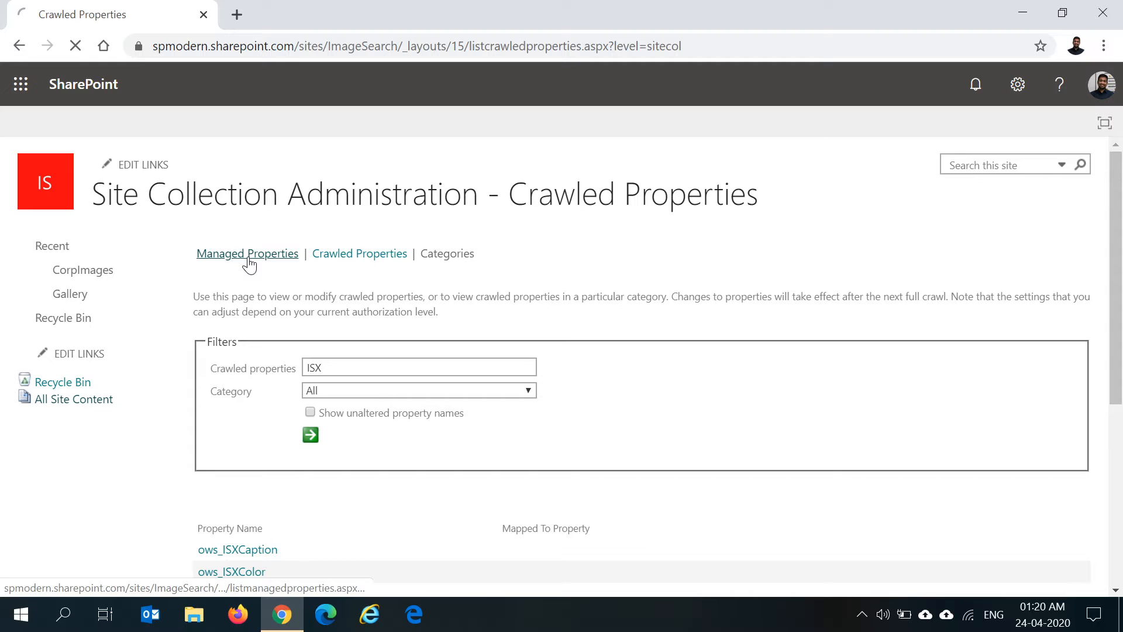
# Filter the managed properties list to those matching ISX.
pyautogui.click(246, 252)
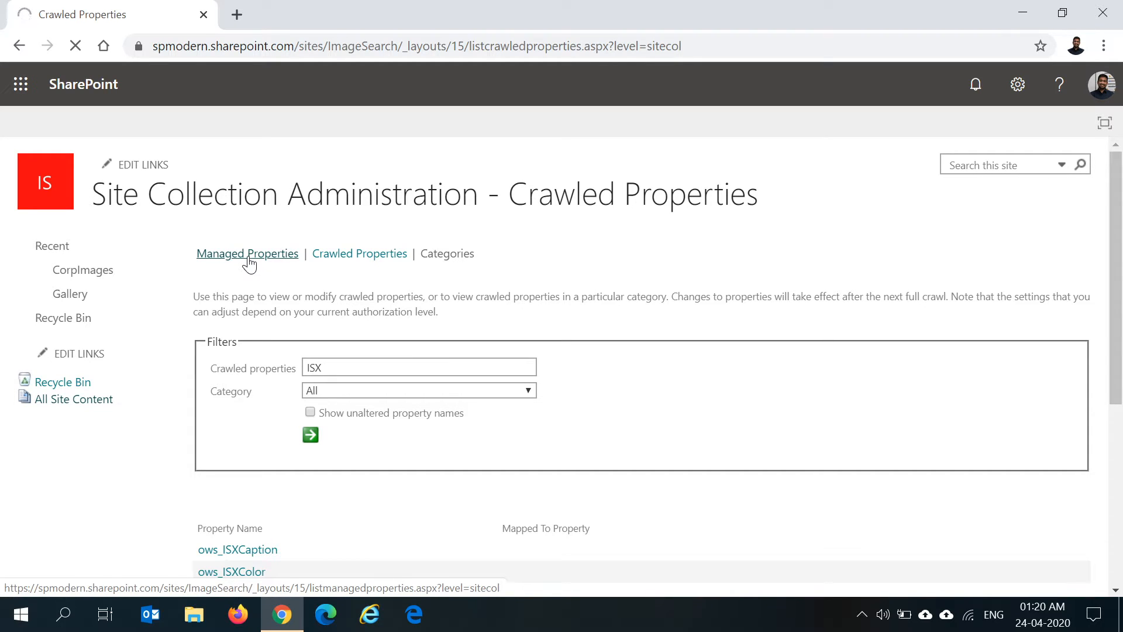
pyautogui.click(247, 253)
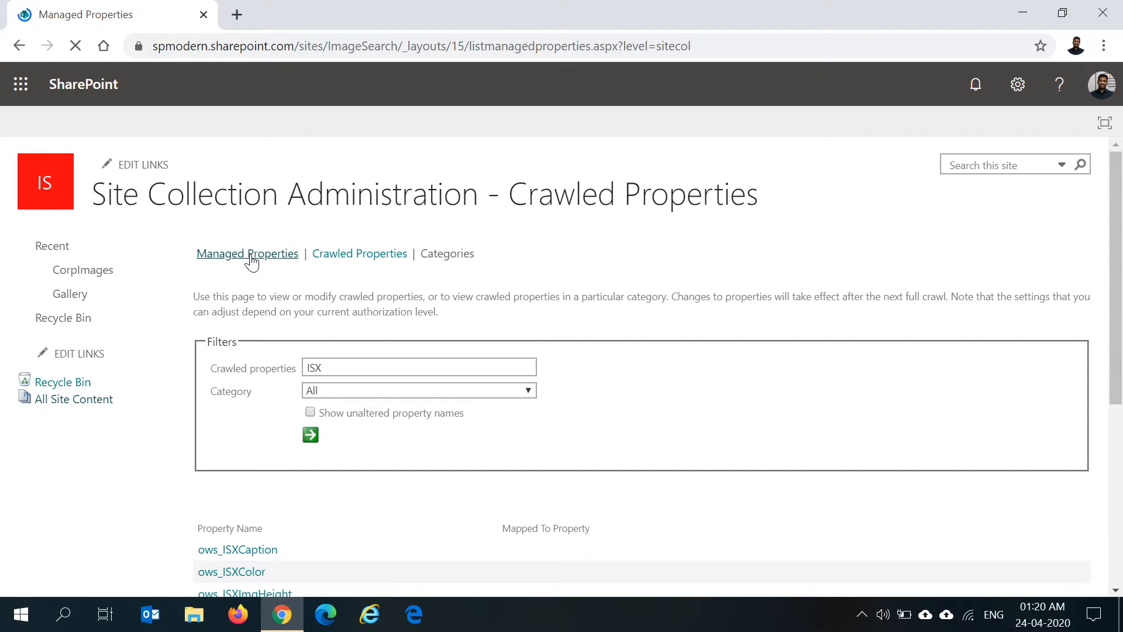
pyautogui.click(247, 254)
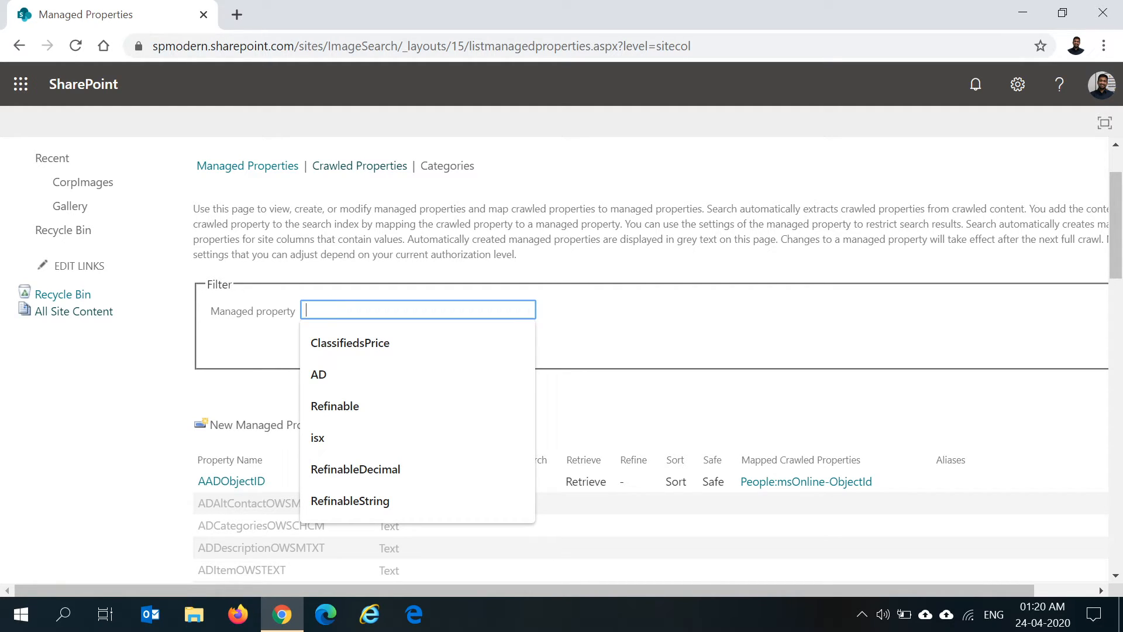
pyautogui.write('ISX')
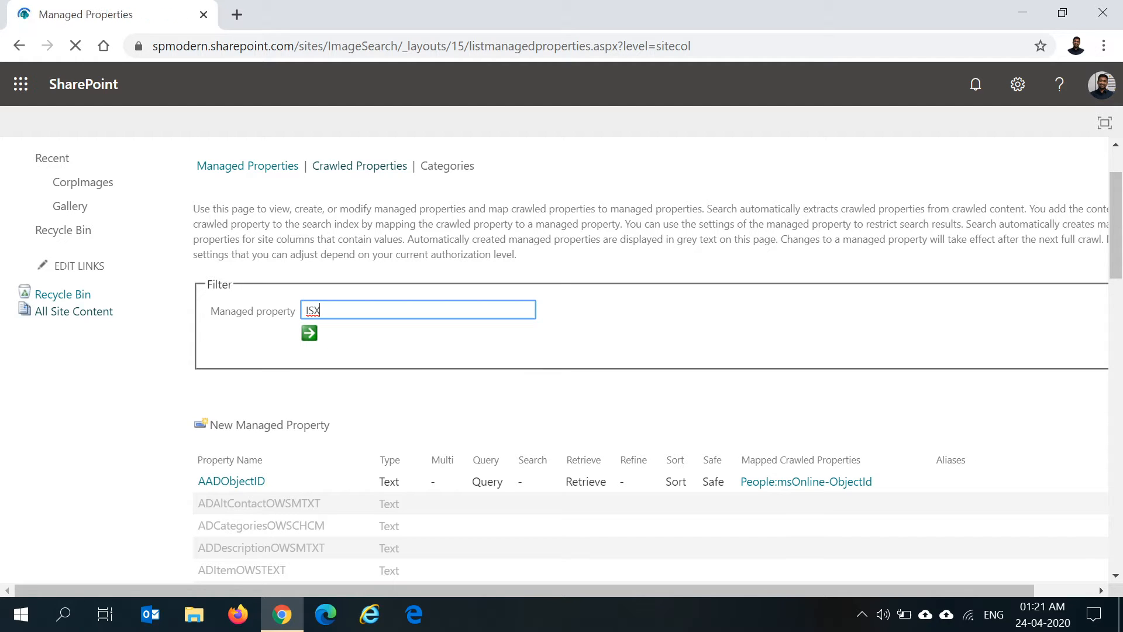
pyautogui.click(309, 334)
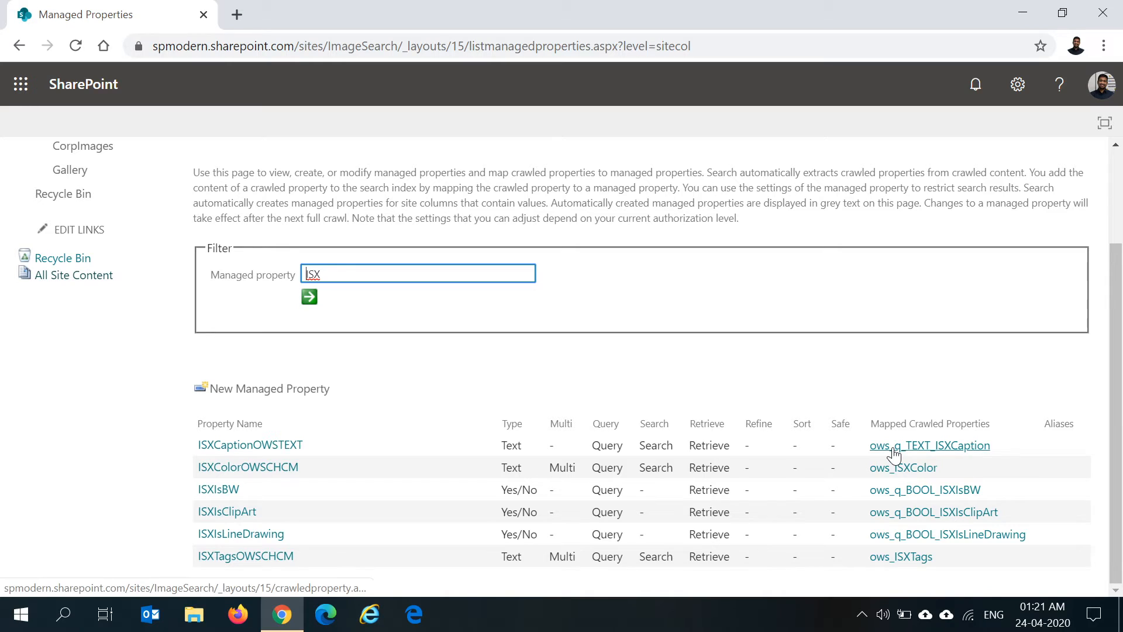
pyautogui.moveTo(918, 452)
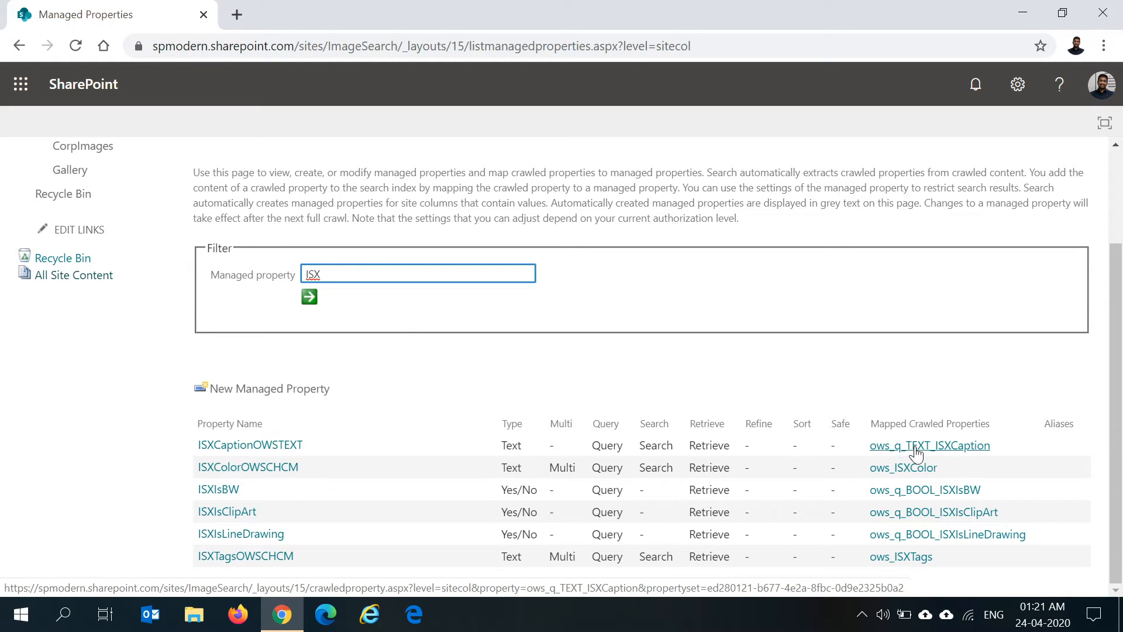
pyautogui.moveTo(985, 463)
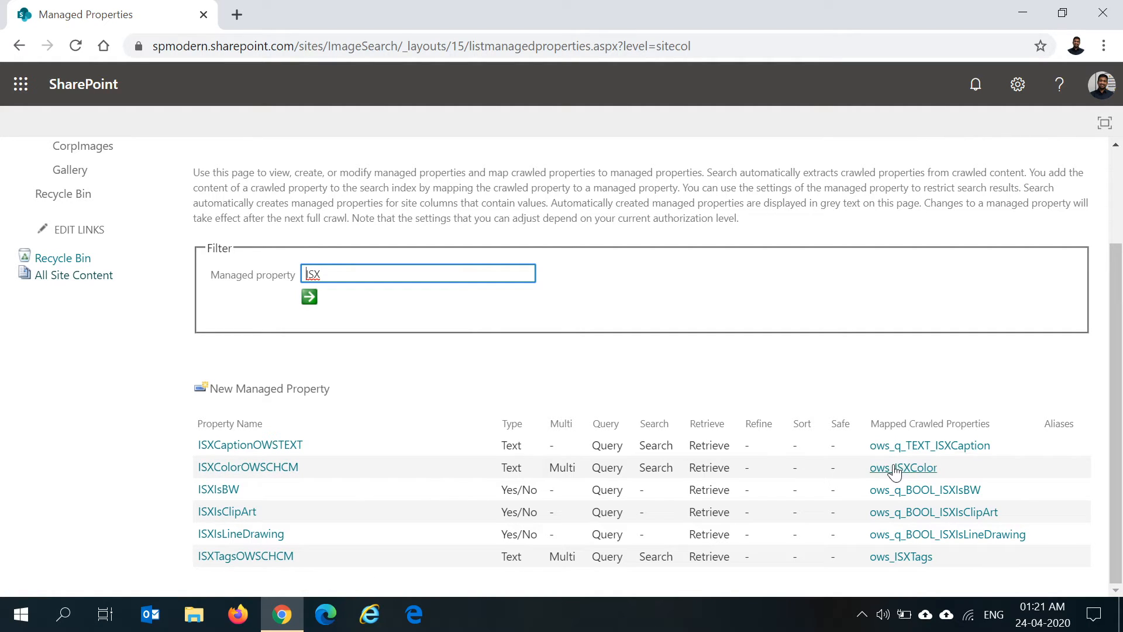
# Review the six ISX managed properties and choose Edit/Map Property on ISXColorOWSCHCM.
pyautogui.click(248, 467)
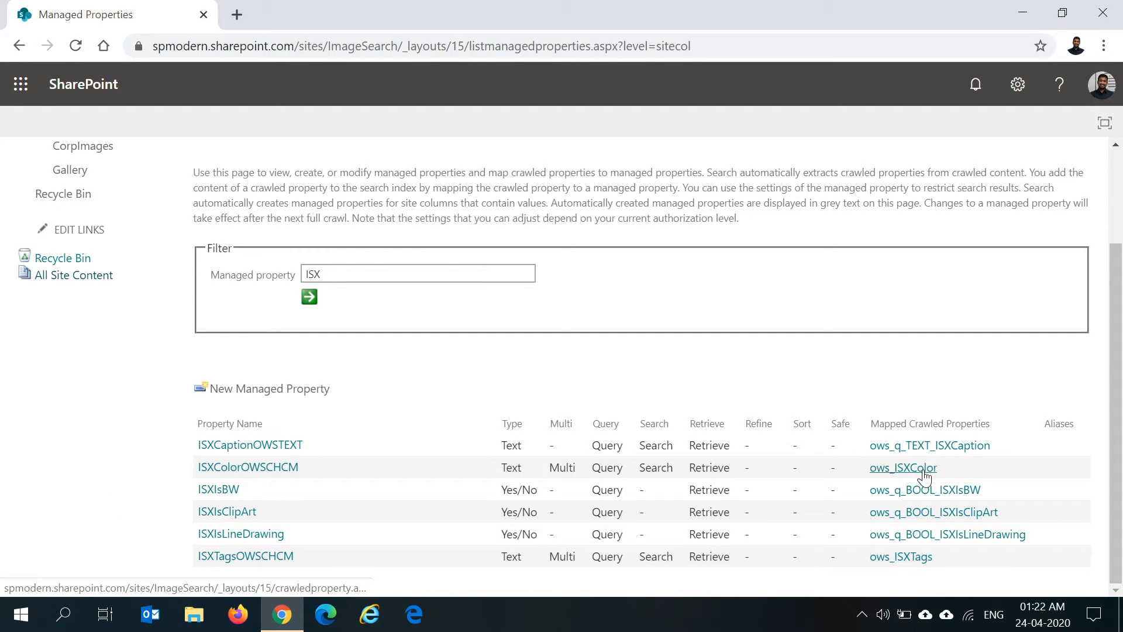
pyautogui.moveTo(860, 461)
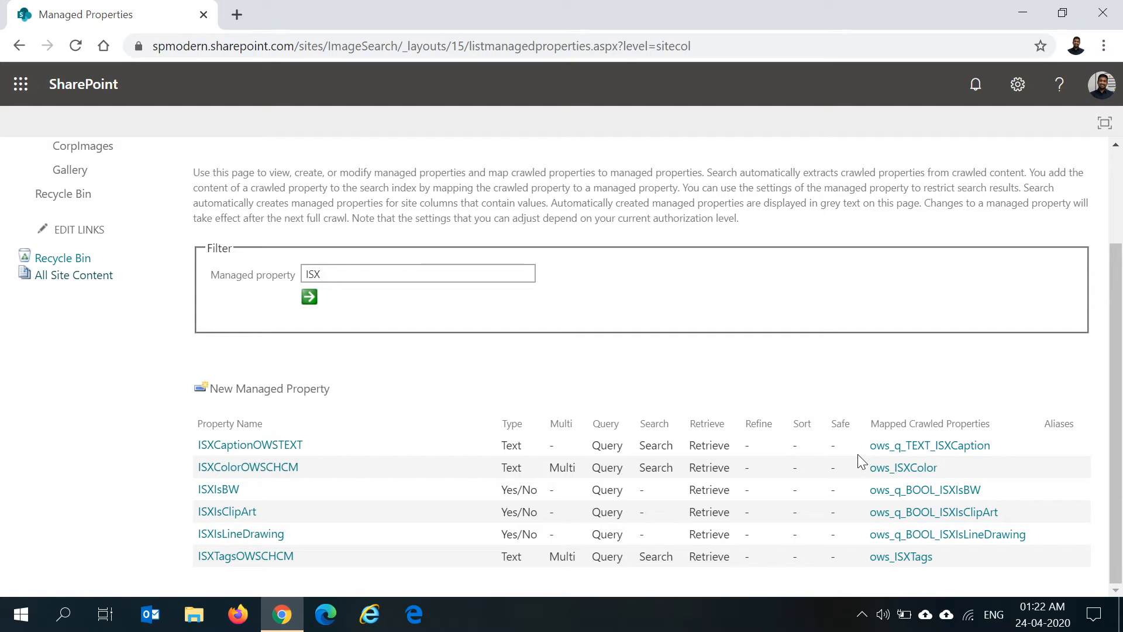
pyautogui.moveTo(905, 467)
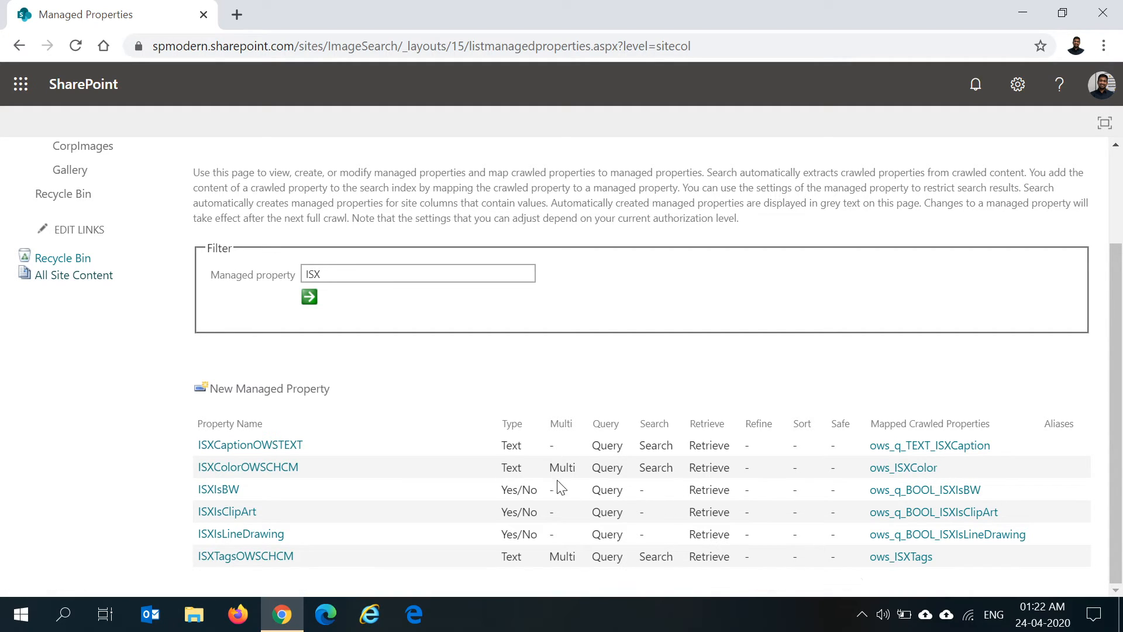
pyautogui.click(249, 489)
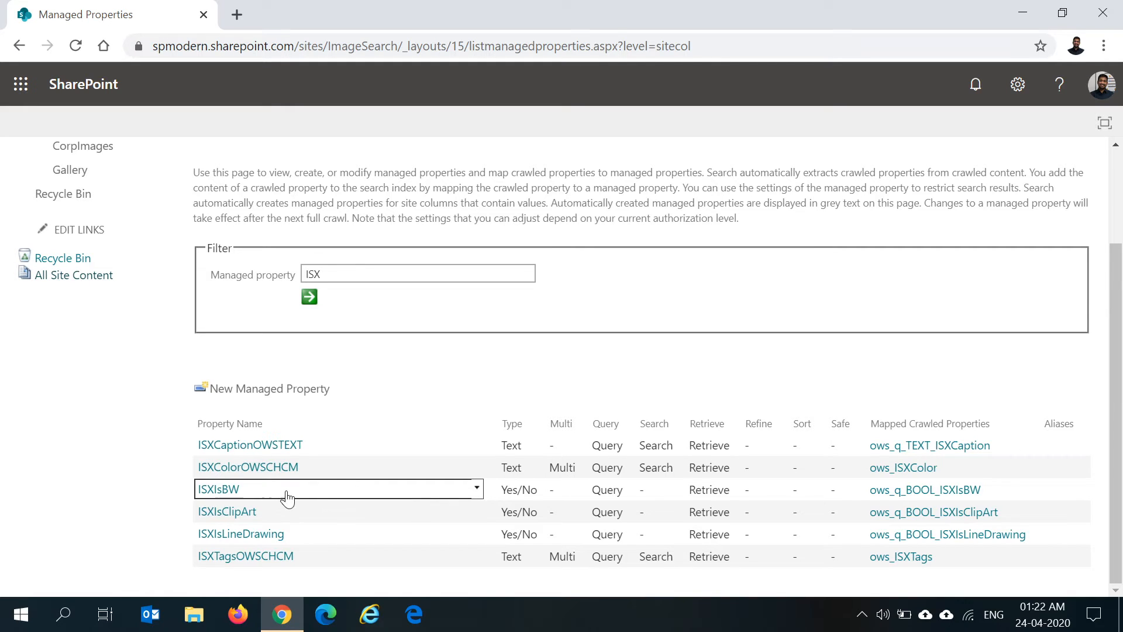
pyautogui.click(475, 467)
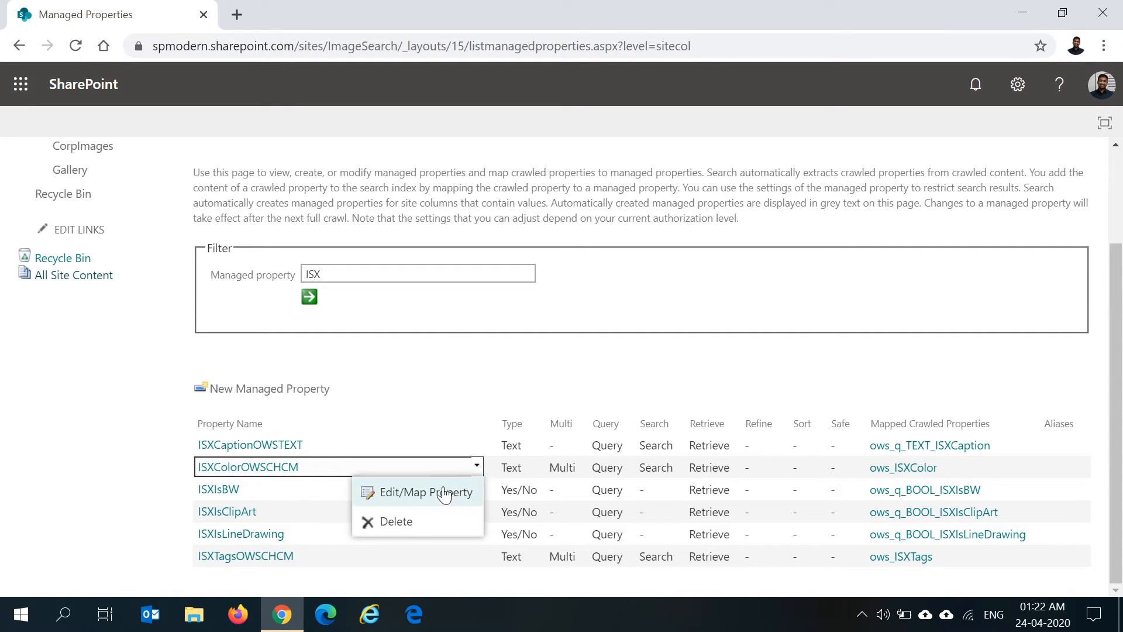
pyautogui.click(426, 493)
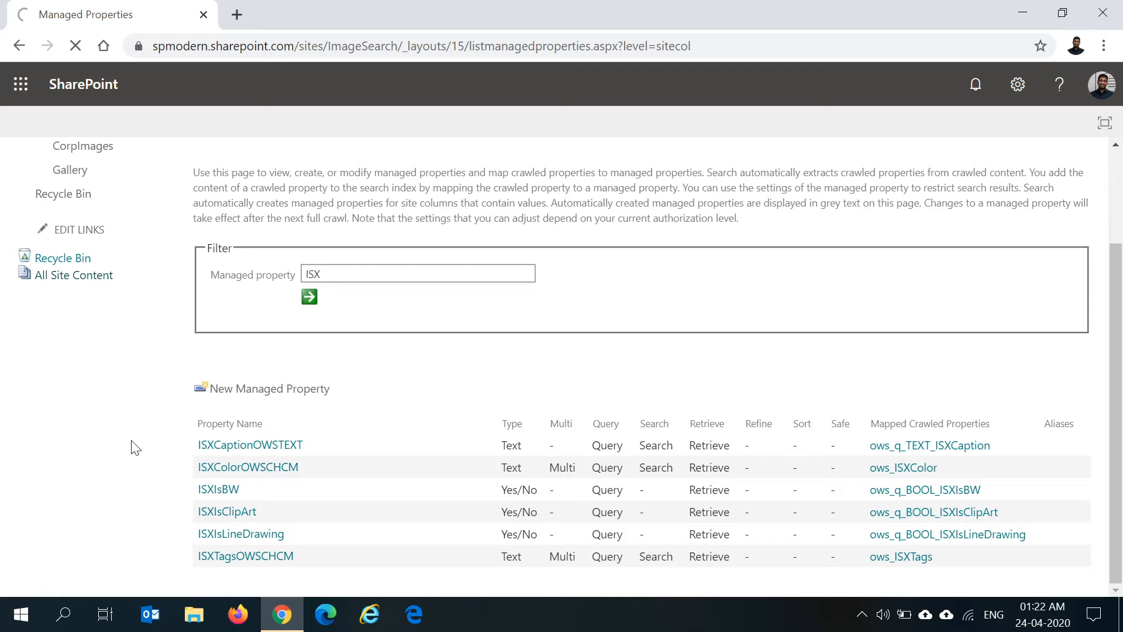
# Select the existing ows_ISXColor mapping of ISXColorOWSCHCM and start adding another crawled property.
pyautogui.click(248, 466)
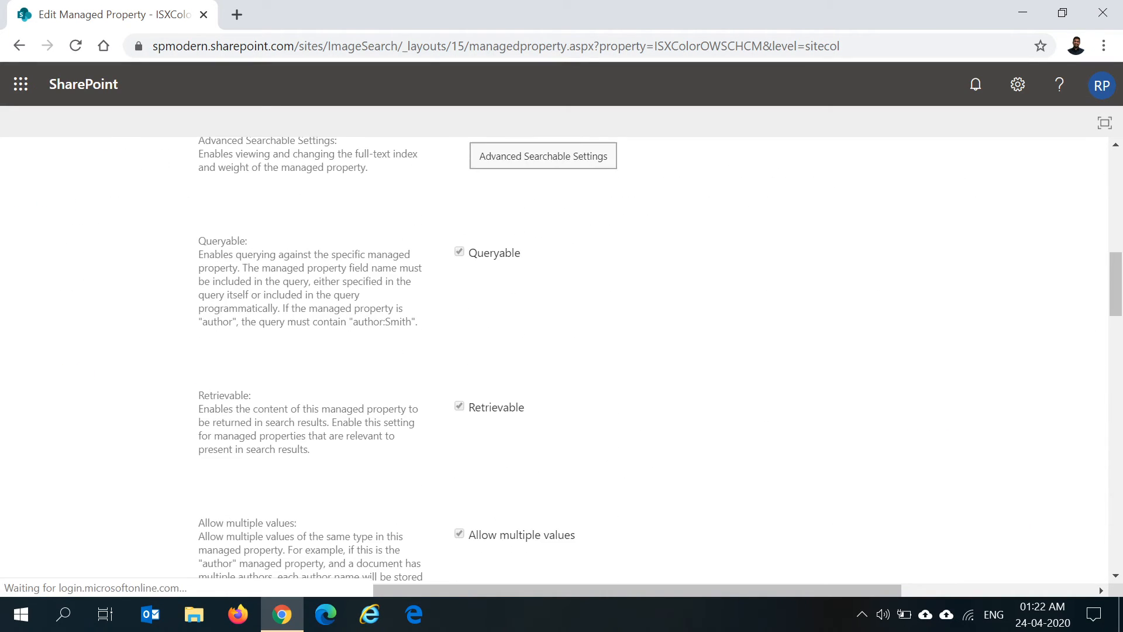
pyautogui.scroll(-3)
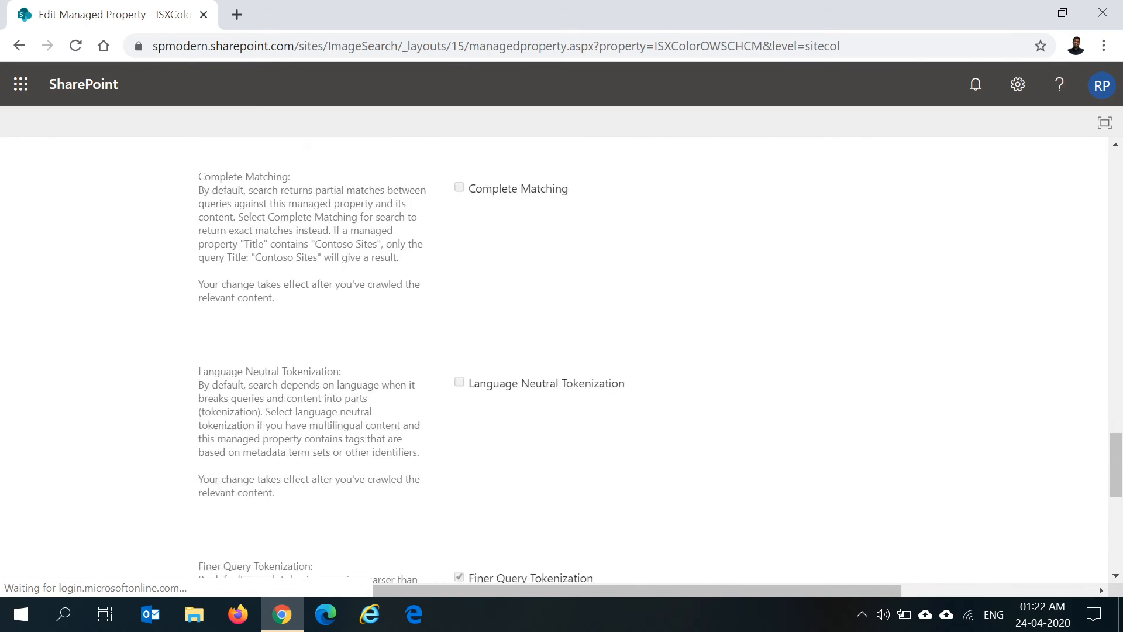
pyautogui.scroll(-3)
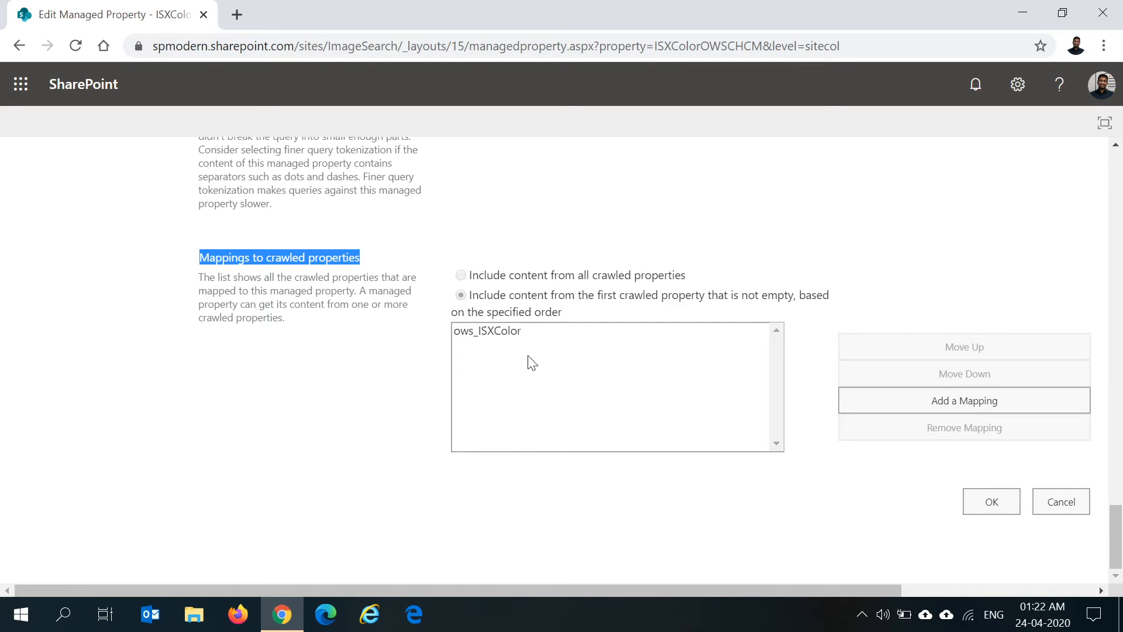
pyautogui.click(487, 330)
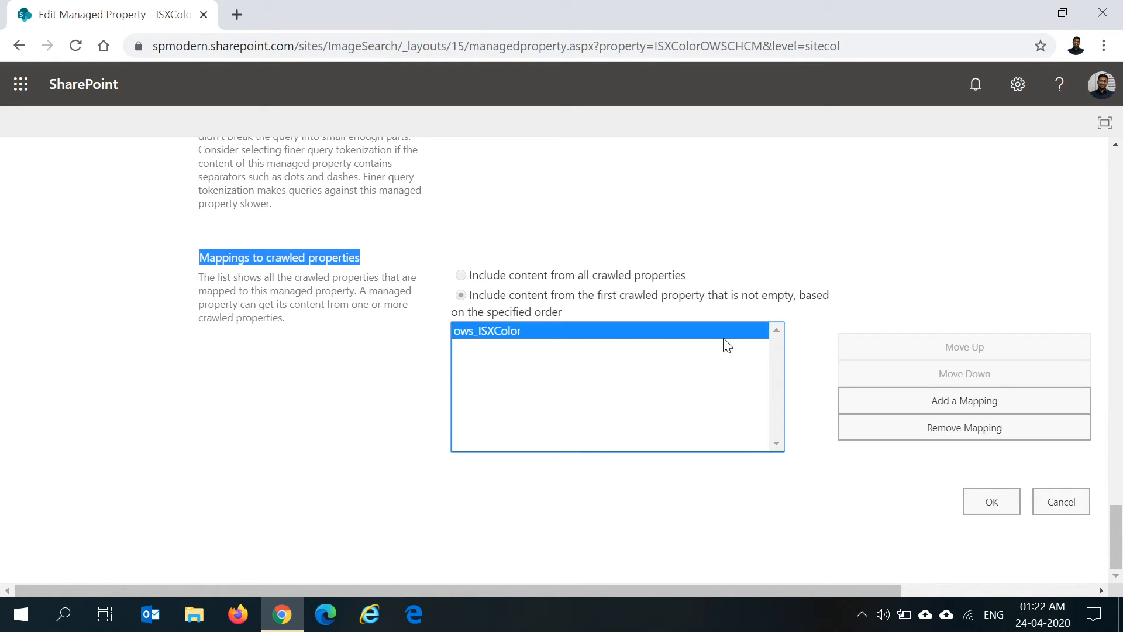
pyautogui.click(990, 502)
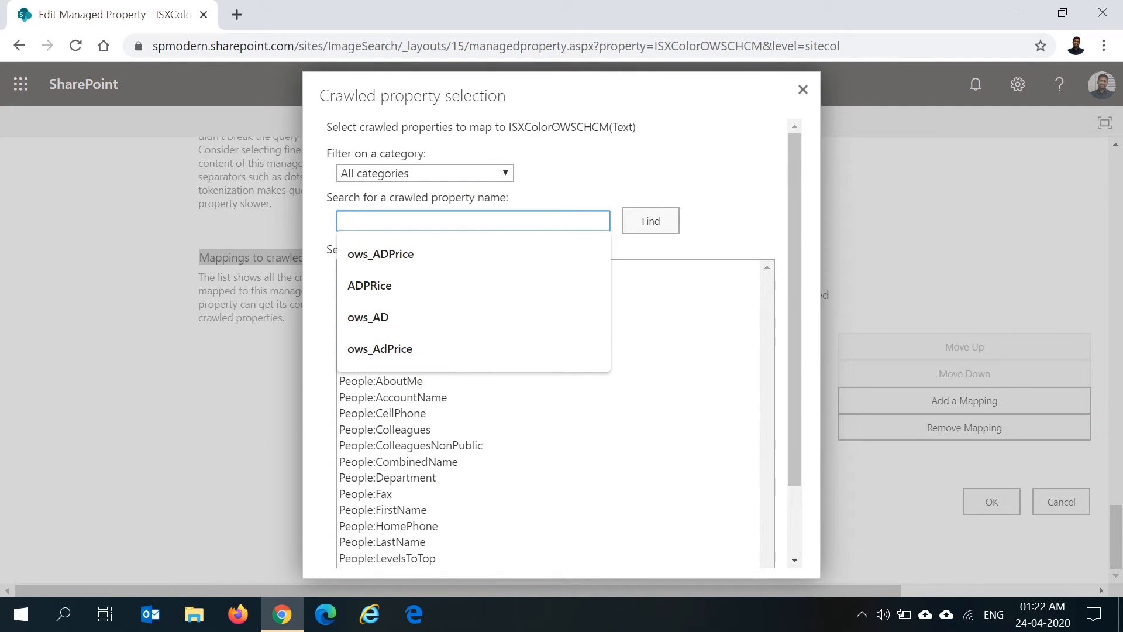
# Search the crawled property selection for names starting with ISX_.
pyautogui.write('ISX_ows')
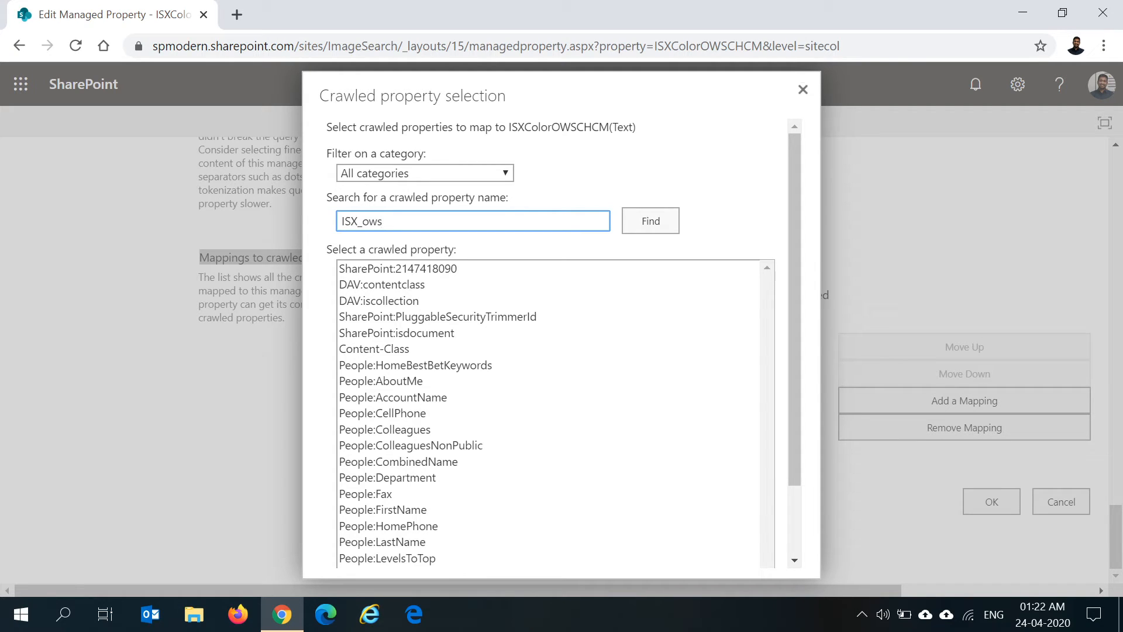
pyautogui.write('color')
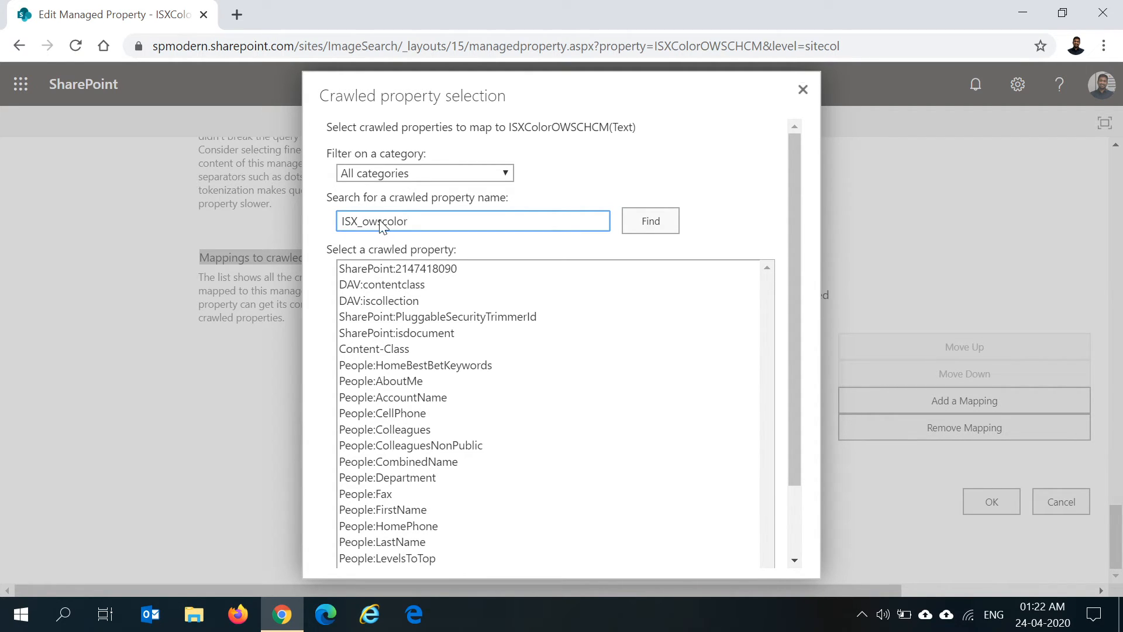
pyautogui.click(649, 220)
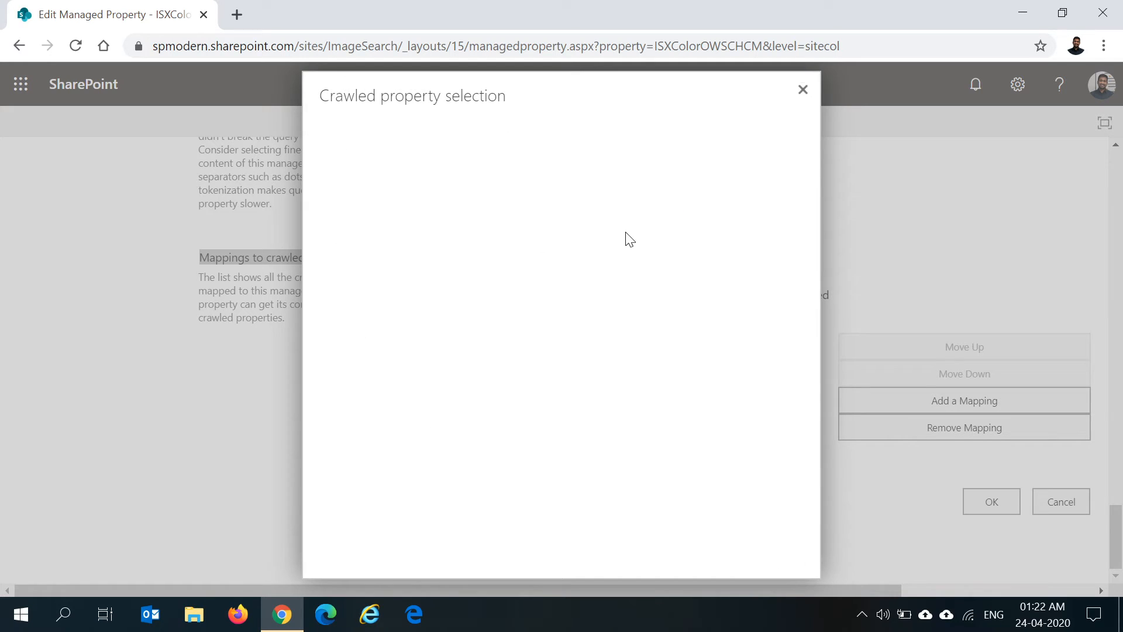
pyautogui.write('ISX_owscolor')
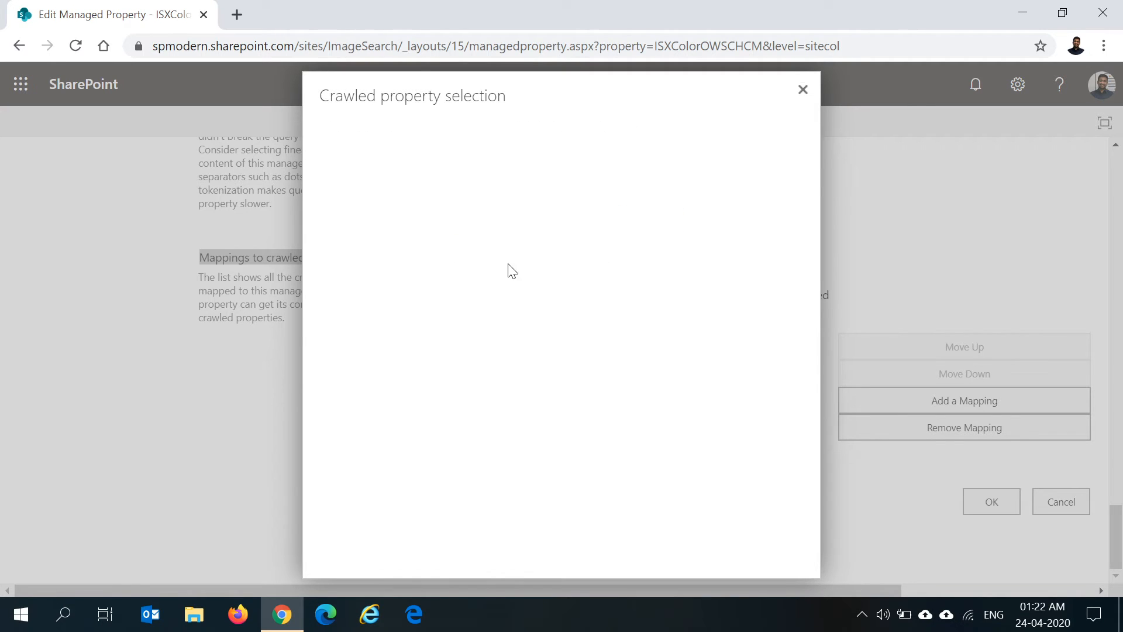
pyautogui.click(650, 220)
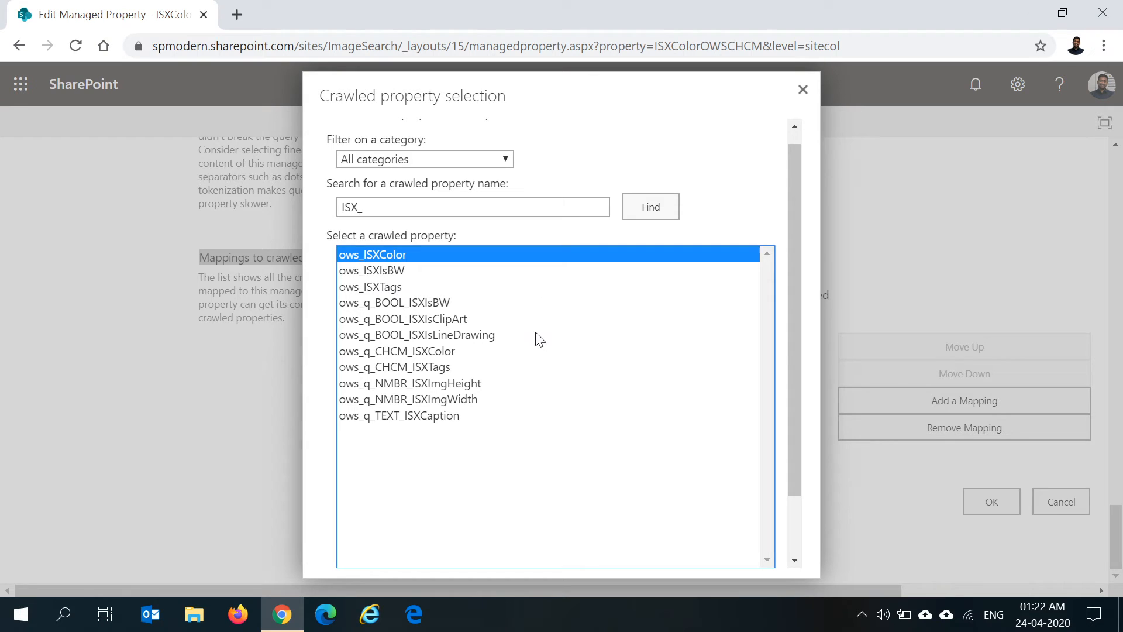
# Compare ows_ISXTags, ows_q_CHCM_ISXColor and ows_q_CHCM_ISXTags, then close without adding a mapping.
pyautogui.scroll(-3)
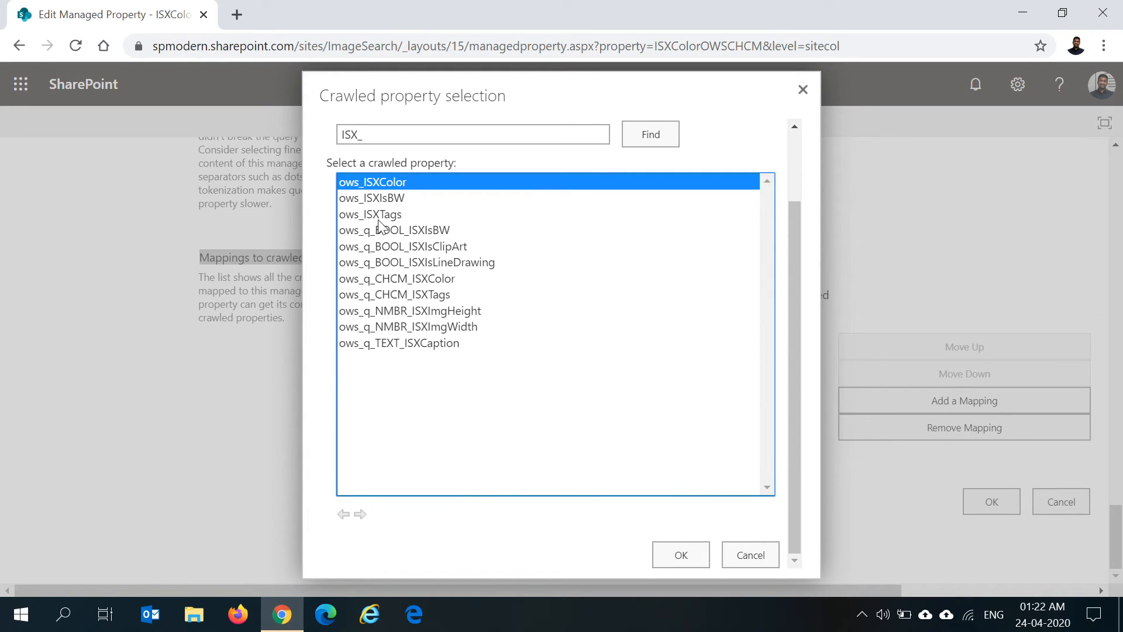
pyautogui.click(371, 214)
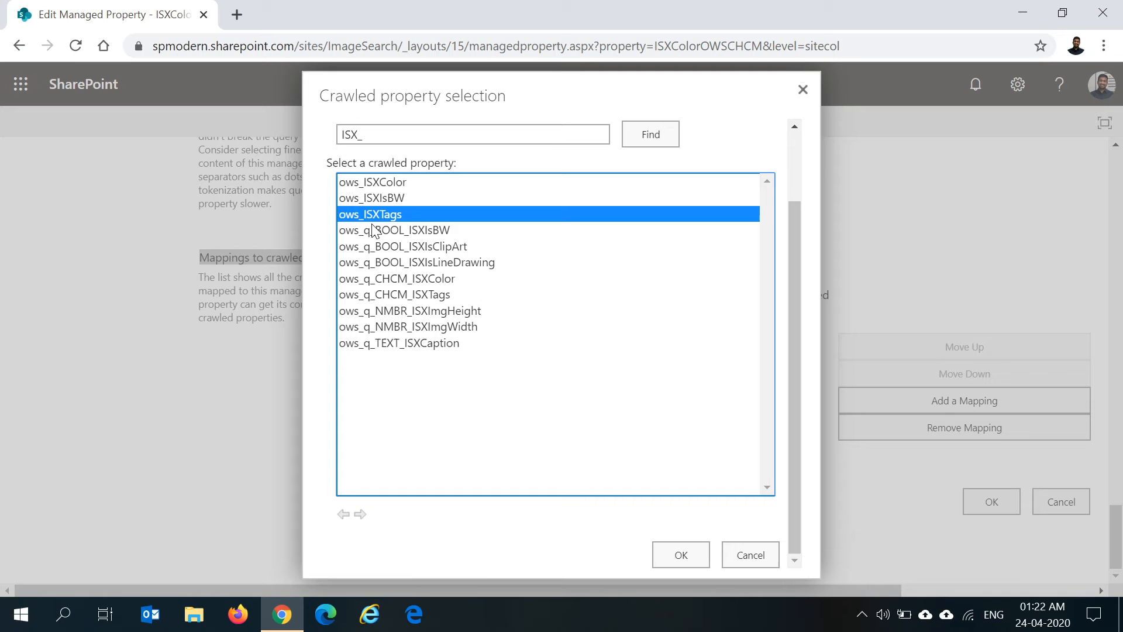
pyautogui.moveTo(430, 296)
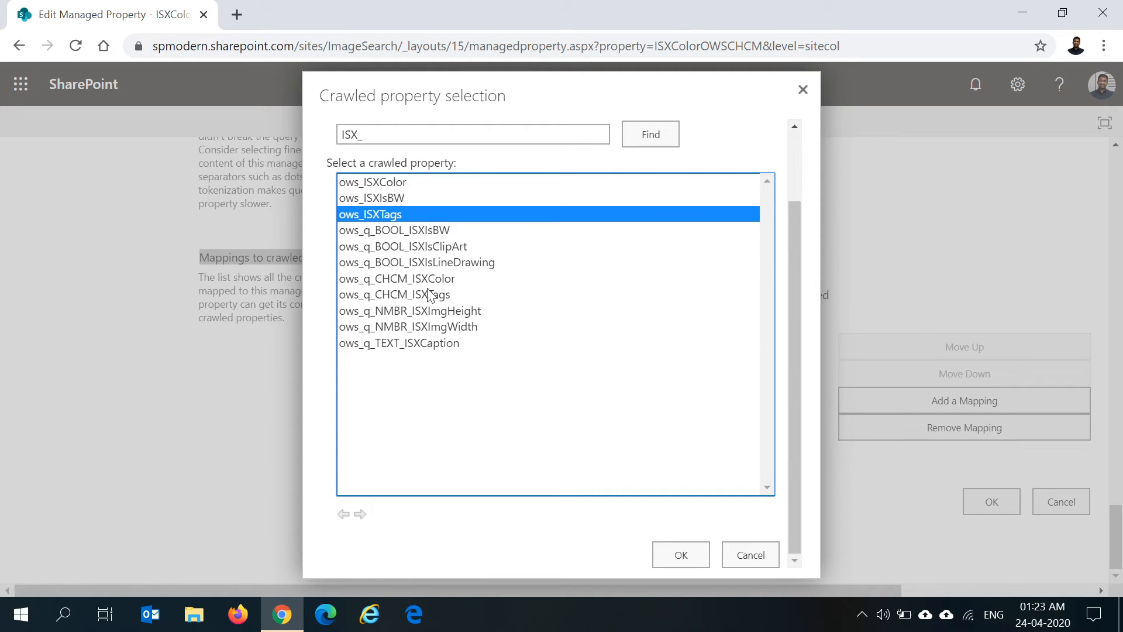
pyautogui.click(396, 279)
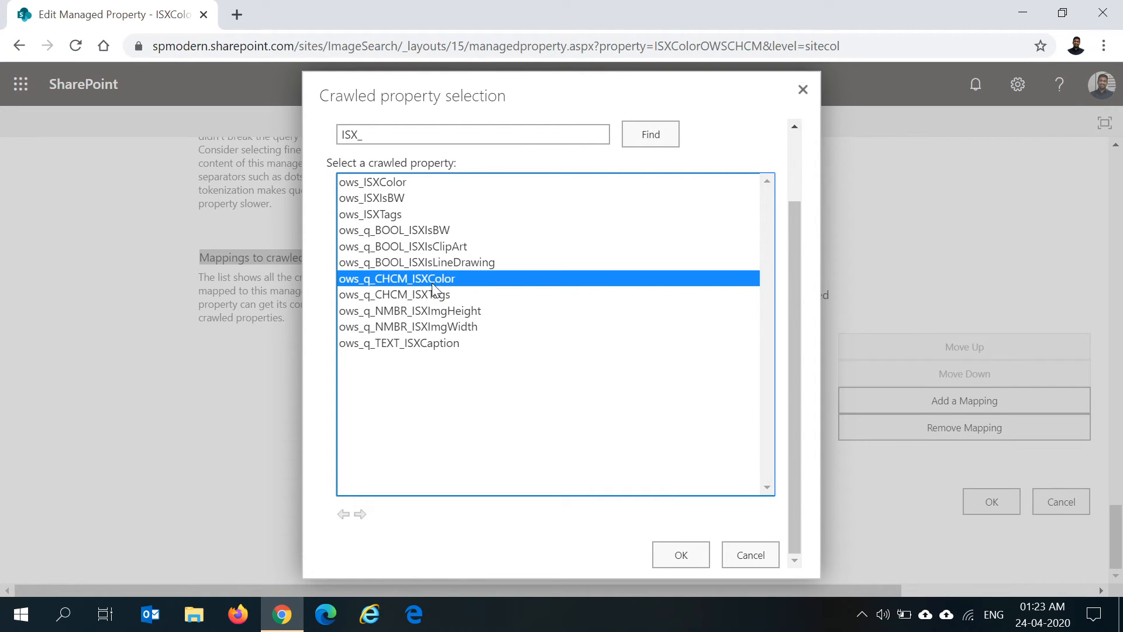
pyautogui.click(395, 294)
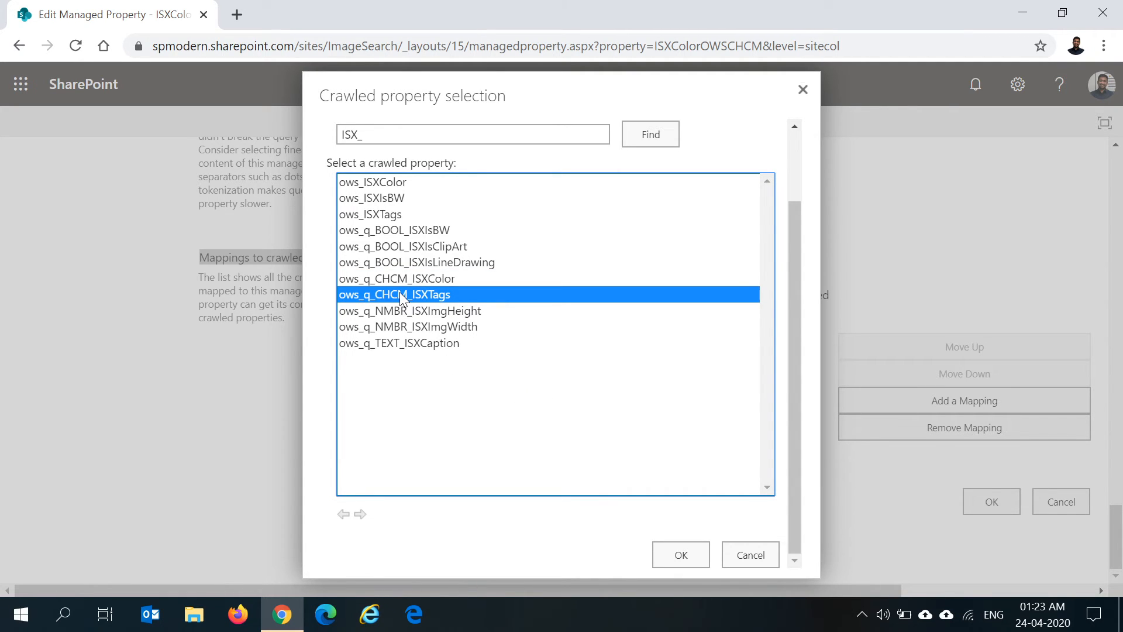
pyautogui.moveTo(780, 522)
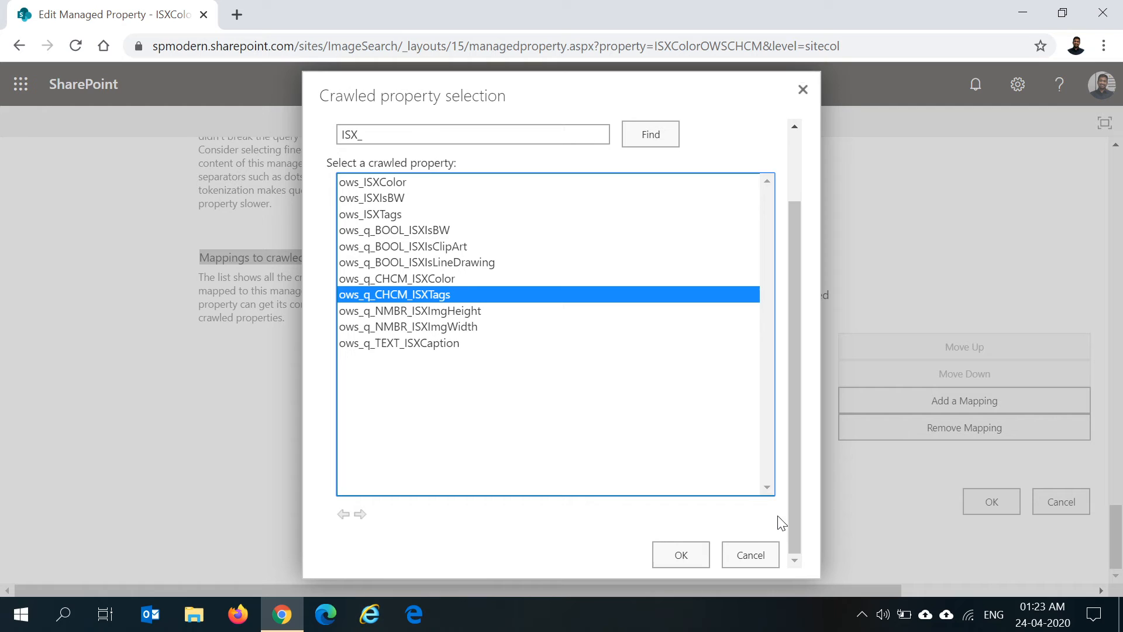
pyautogui.click(679, 555)
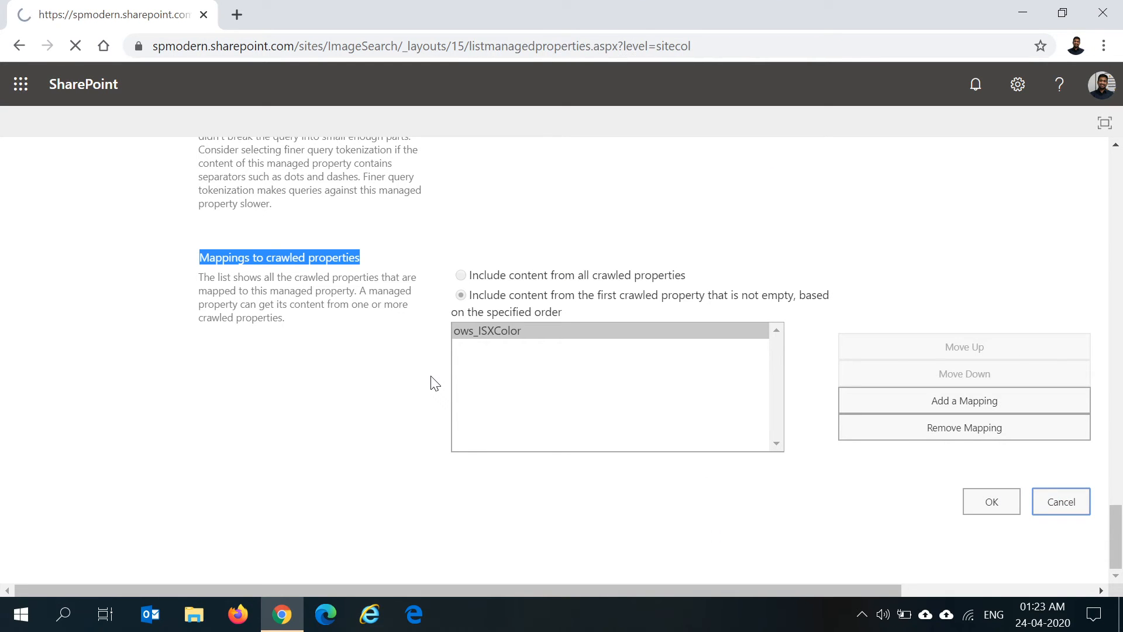
# Return to the ISX-filtered managed properties list with ISXColorOWSCHCM still mapped to ows_ISXColor.
pyautogui.click(1060, 502)
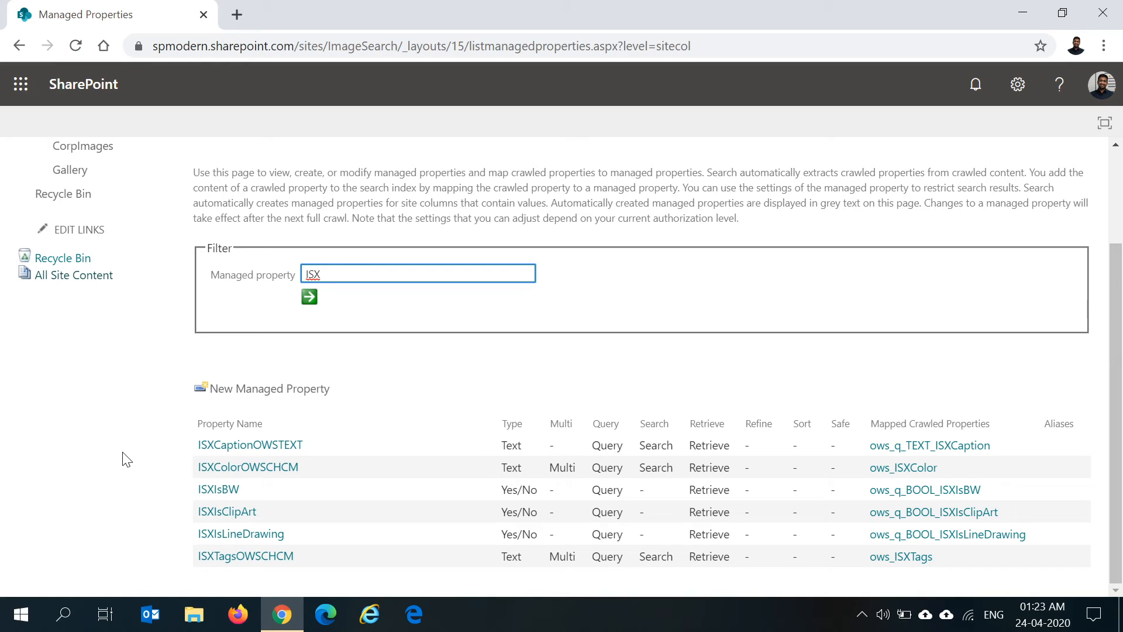
pyautogui.click(246, 556)
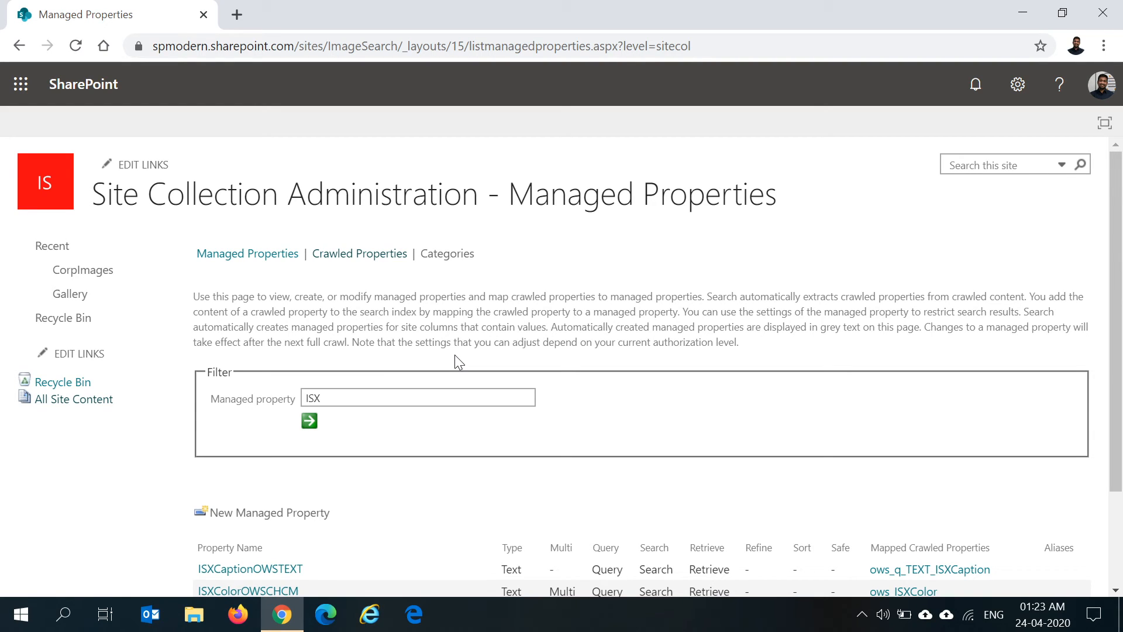
pyautogui.moveTo(82, 269)
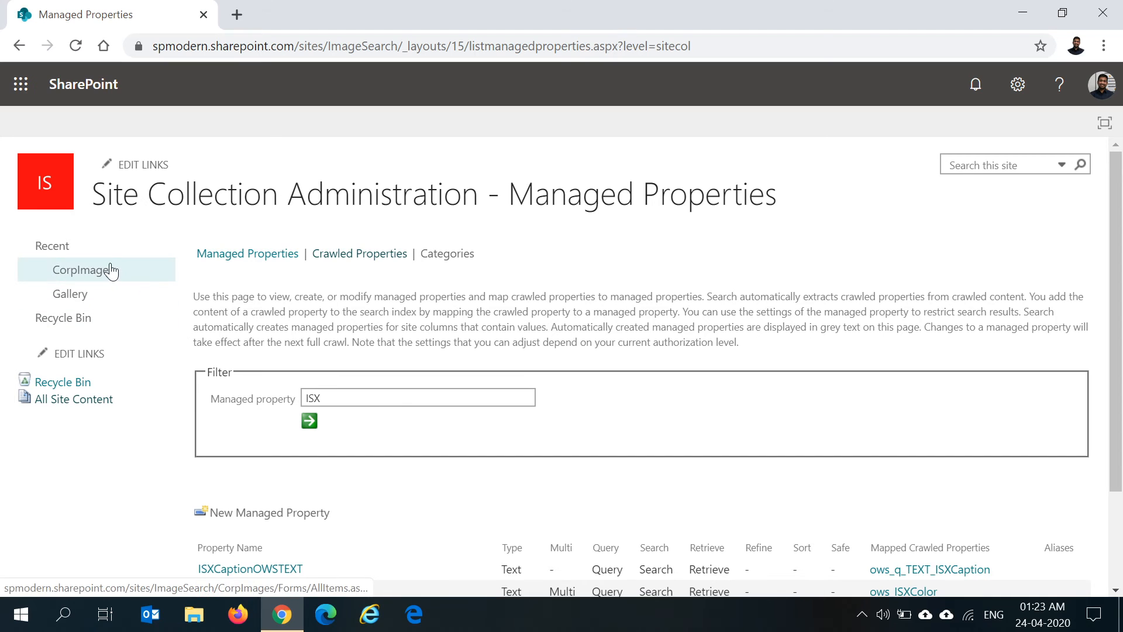
pyautogui.scroll(-3)
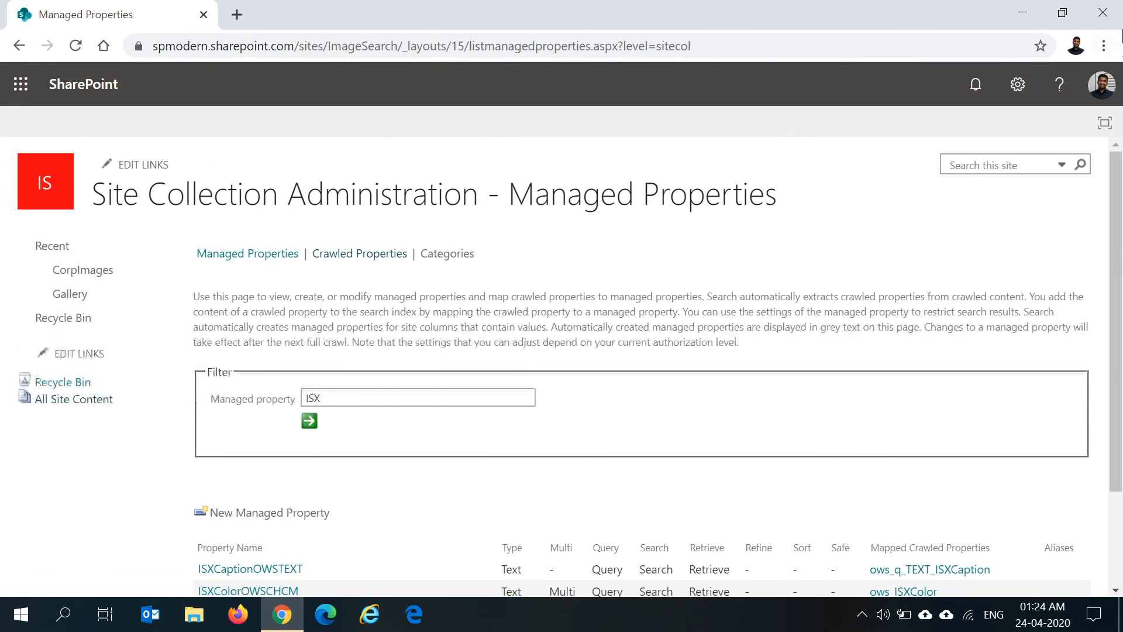
# Go to the site settings page from the settings panel.
pyautogui.click(1017, 85)
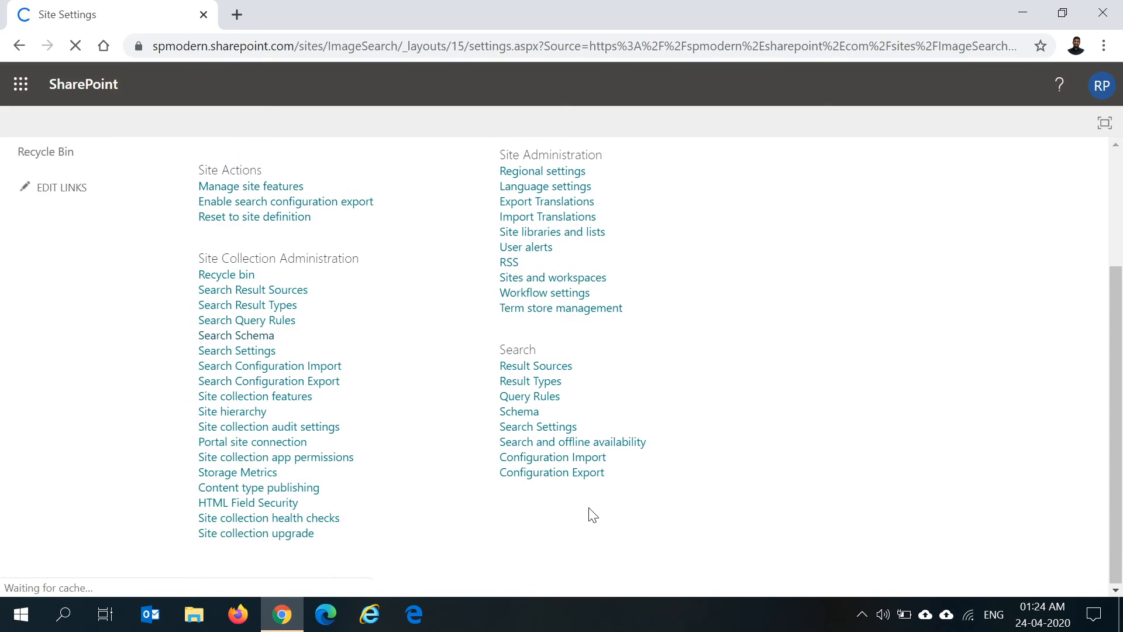
pyautogui.moveTo(256, 533)
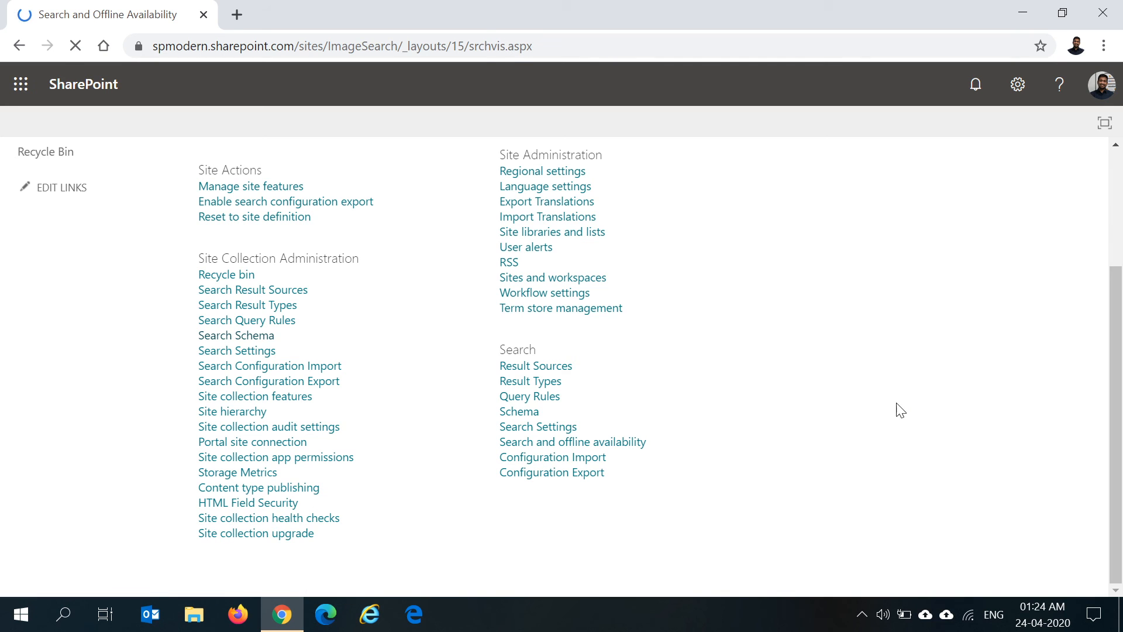
# Confirm reindexing of the ImageSearch site in Search and offline availability, then cancel back to site settings.
pyautogui.click(572, 441)
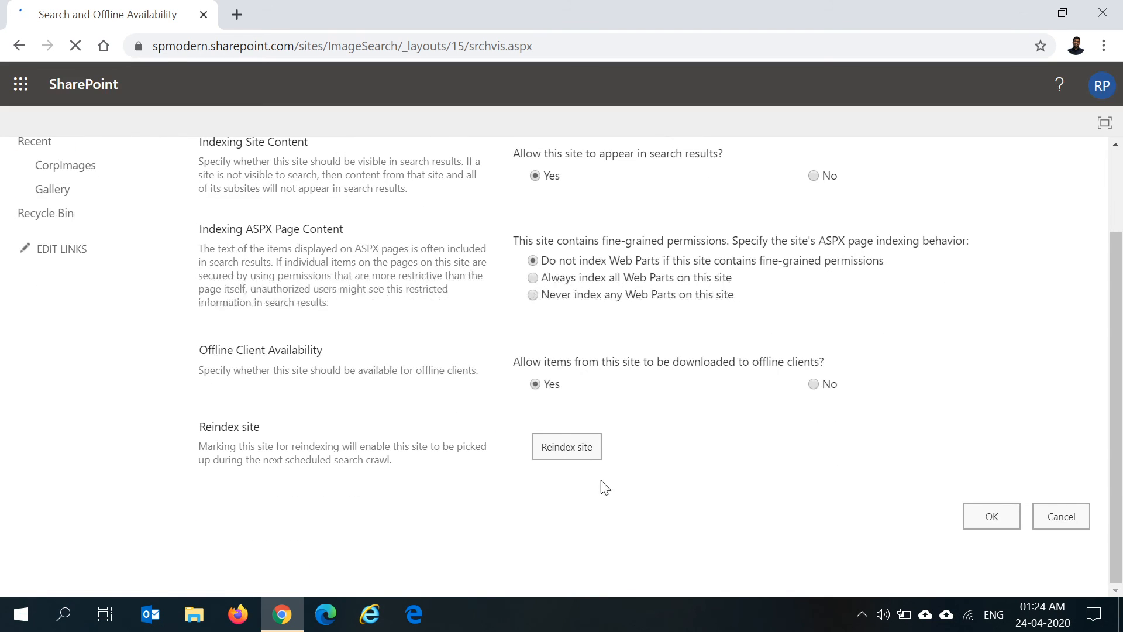
pyautogui.click(566, 446)
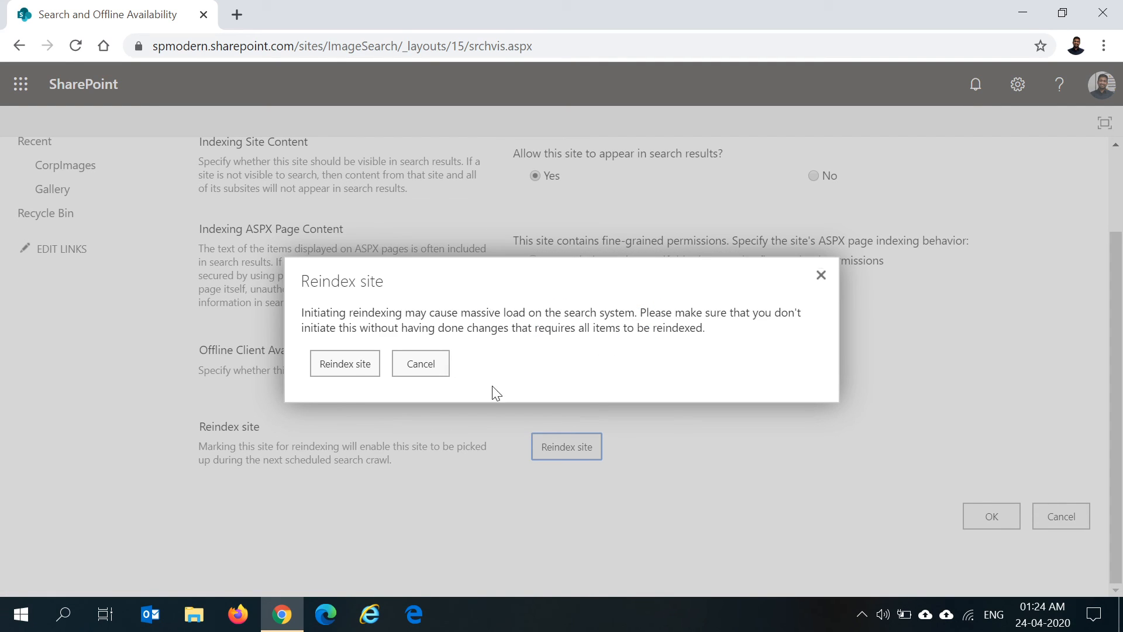
pyautogui.click(420, 362)
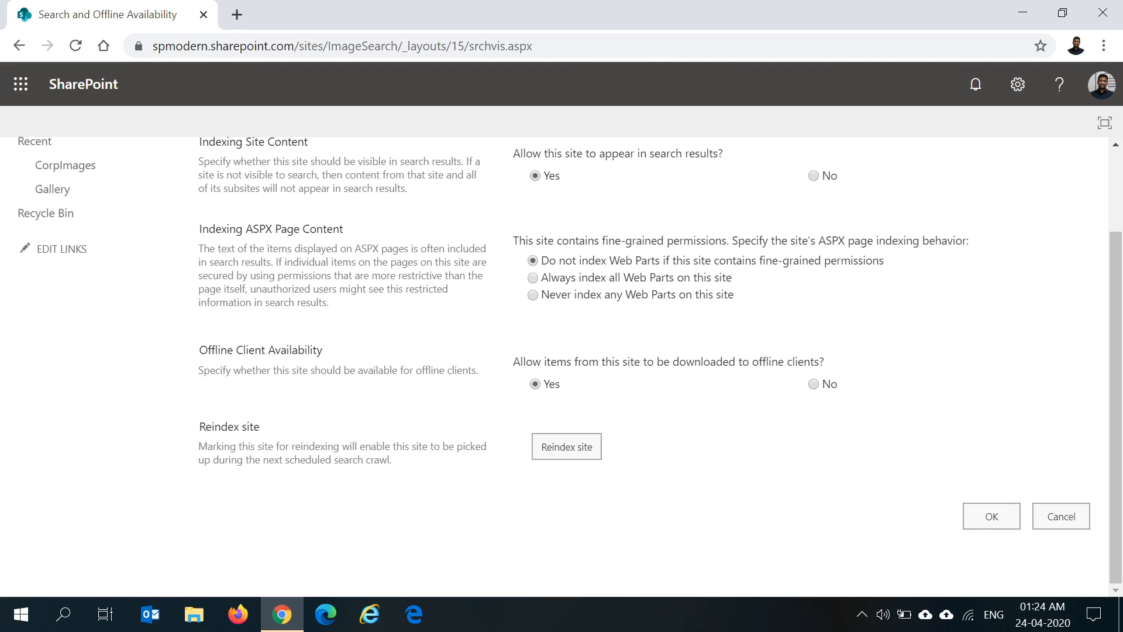
pyautogui.click(1061, 516)
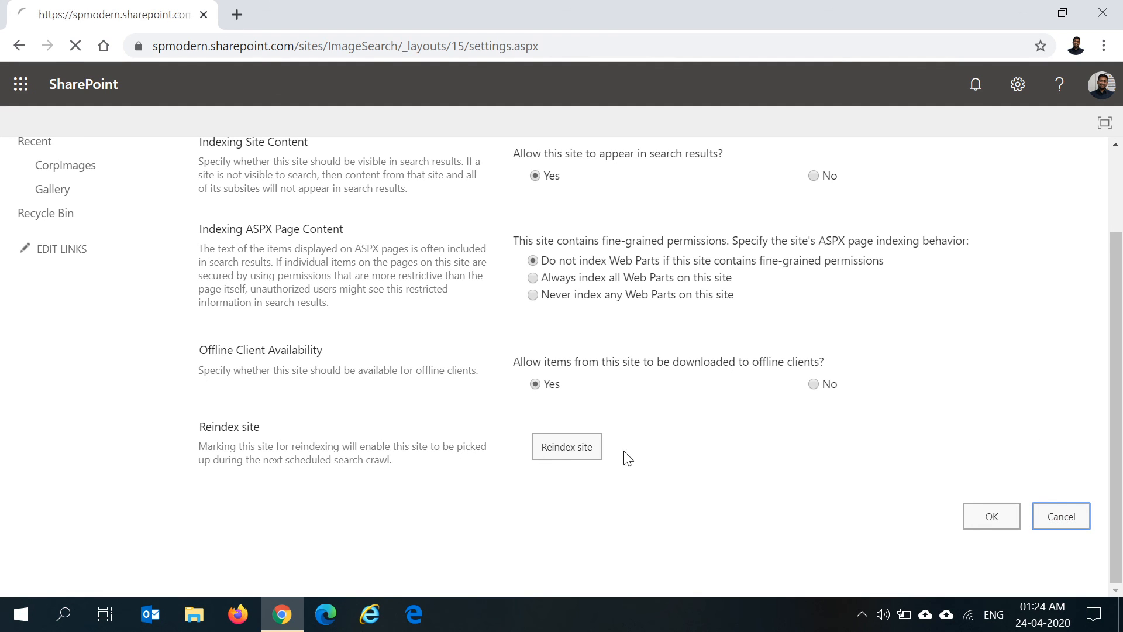